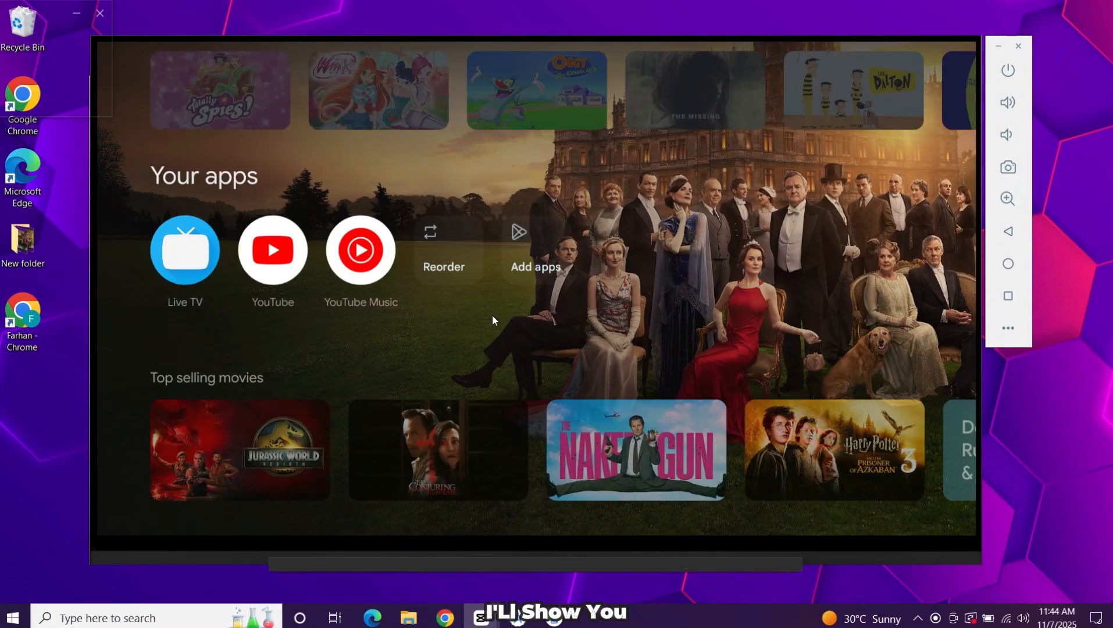
Step: Browse the Apps tab, the full app list and the Music & Audio category on Google TV
{"action": "left_click", "coordinate": [291, 90]}
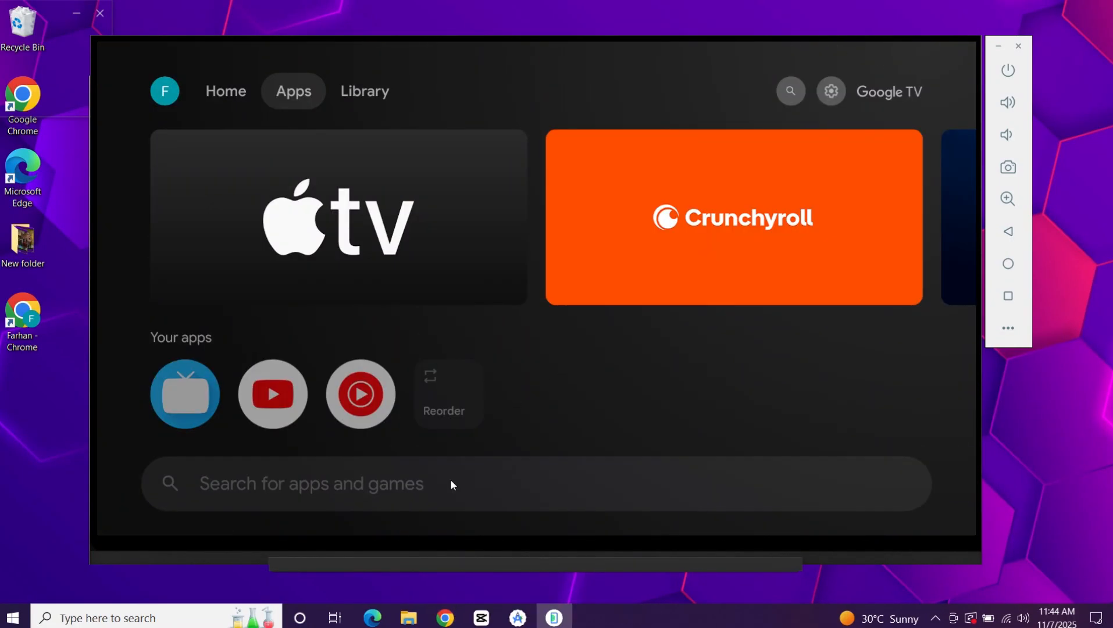
{"action": "left_click", "coordinate": [293, 91]}
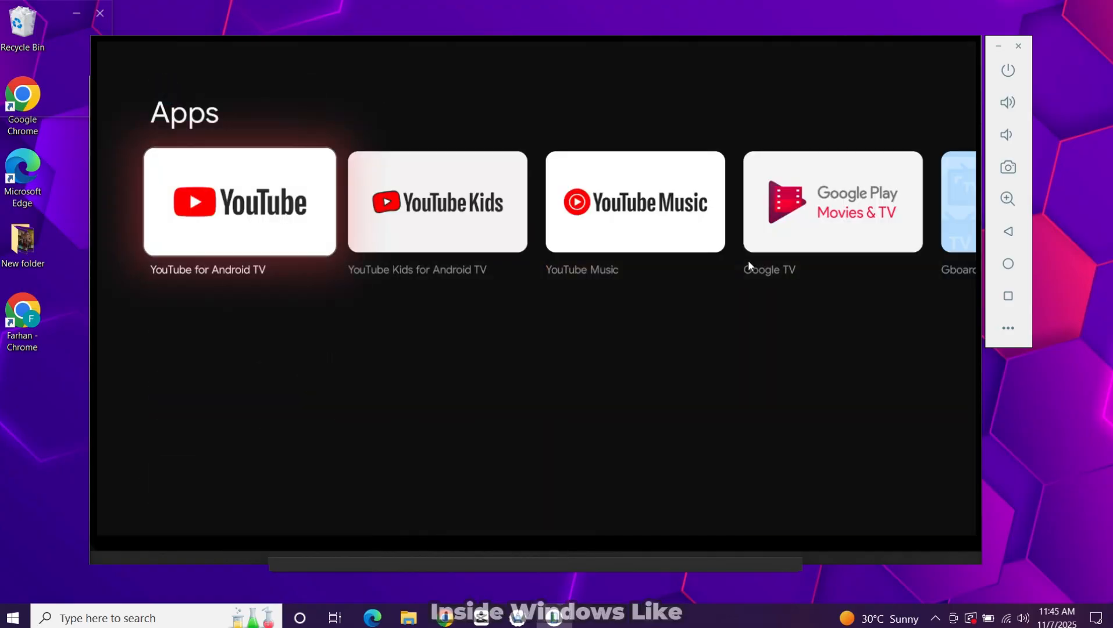
{"action": "scroll", "scroll_direction": "down", "scroll_amount": 3}
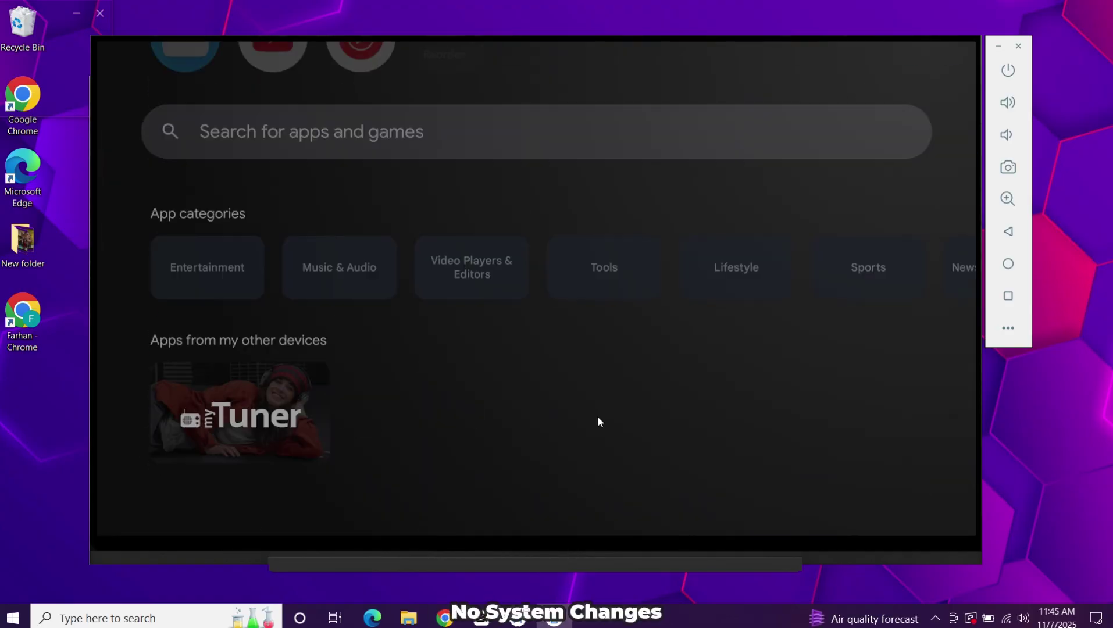
{"action": "left_click", "coordinate": [207, 267]}
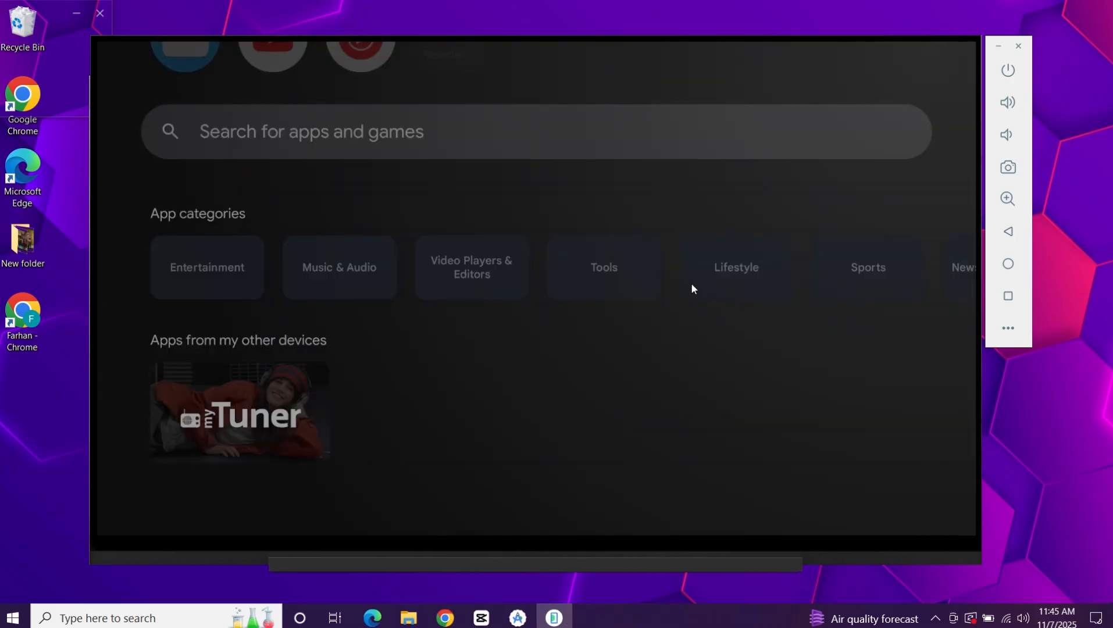
{"action": "left_click", "coordinate": [338, 267]}
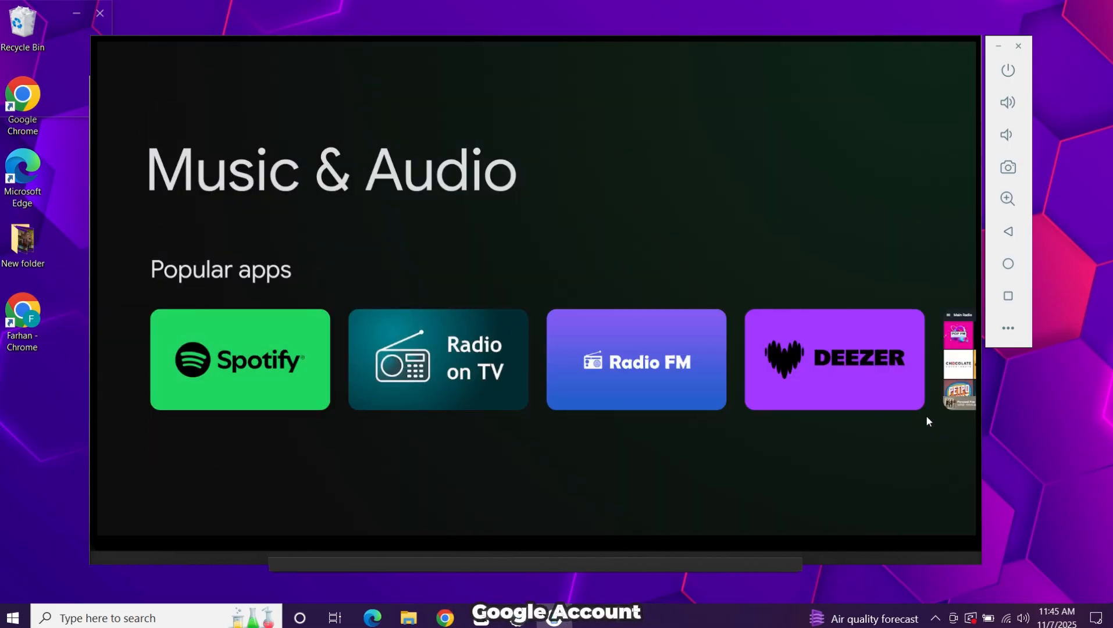
{"action": "scroll", "scroll_direction": "up", "scroll_amount": 3}
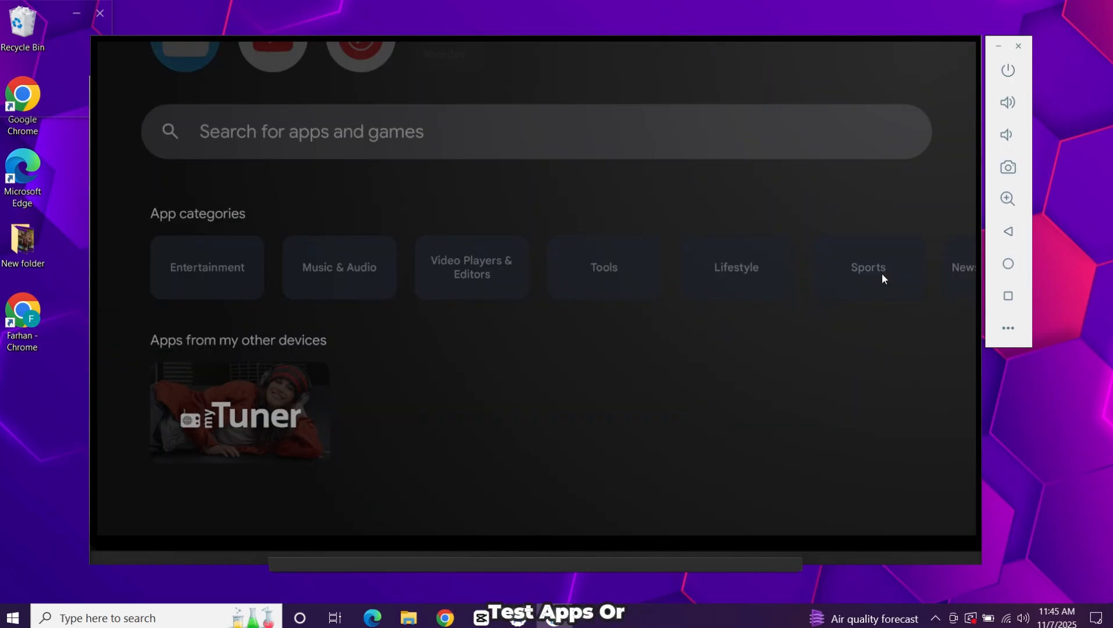
{"action": "scroll", "scroll_direction": "up", "scroll_amount": 3}
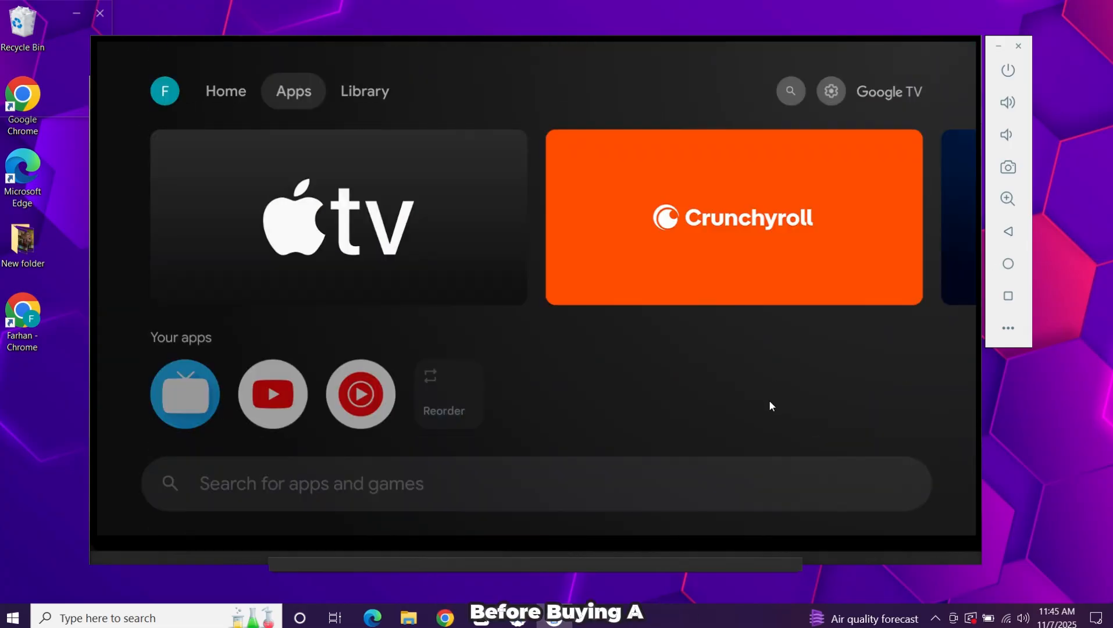
Step: Open quick settings and the full Settings screen, then reach the Harry Potter and the Prisoner of Azkaban page
{"action": "left_click", "coordinate": [831, 90]}
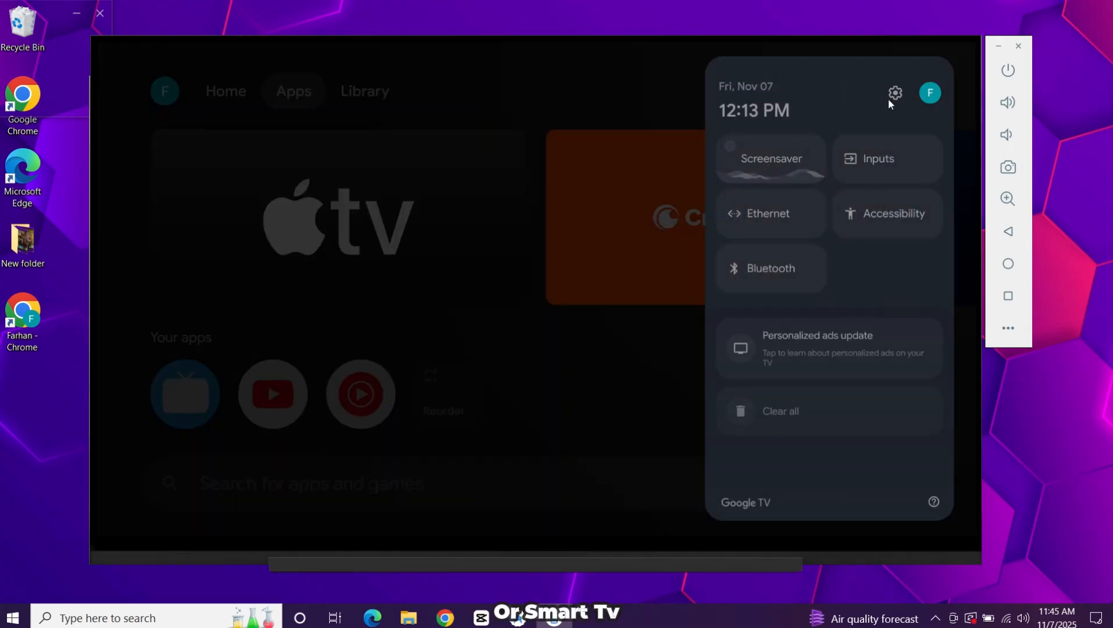
{"action": "left_click", "coordinate": [893, 93]}
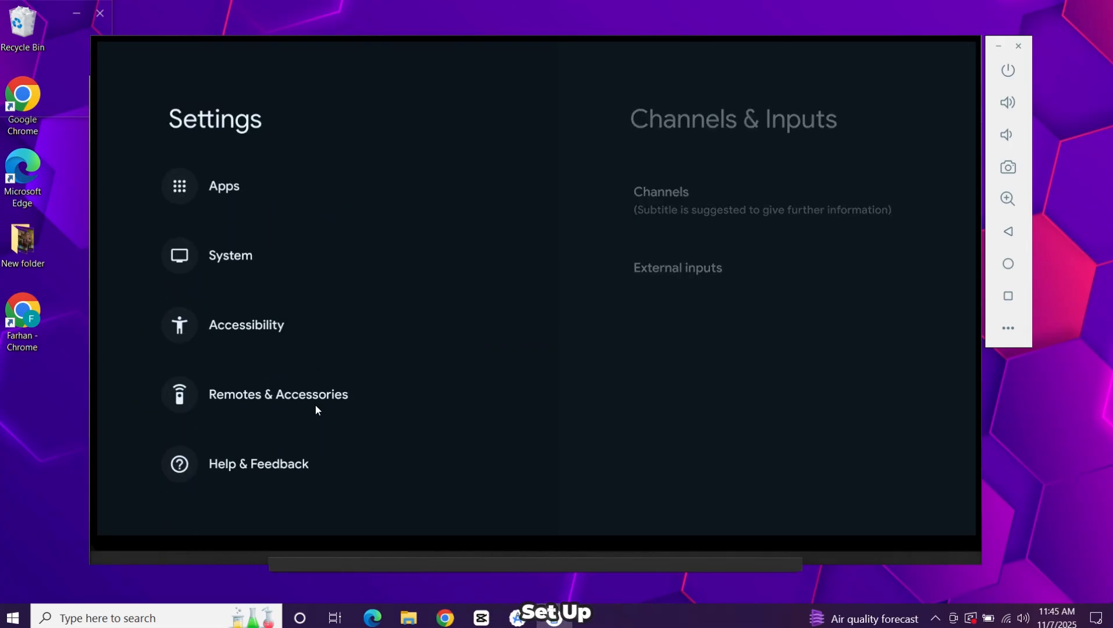
{"action": "left_click", "coordinate": [230, 255]}
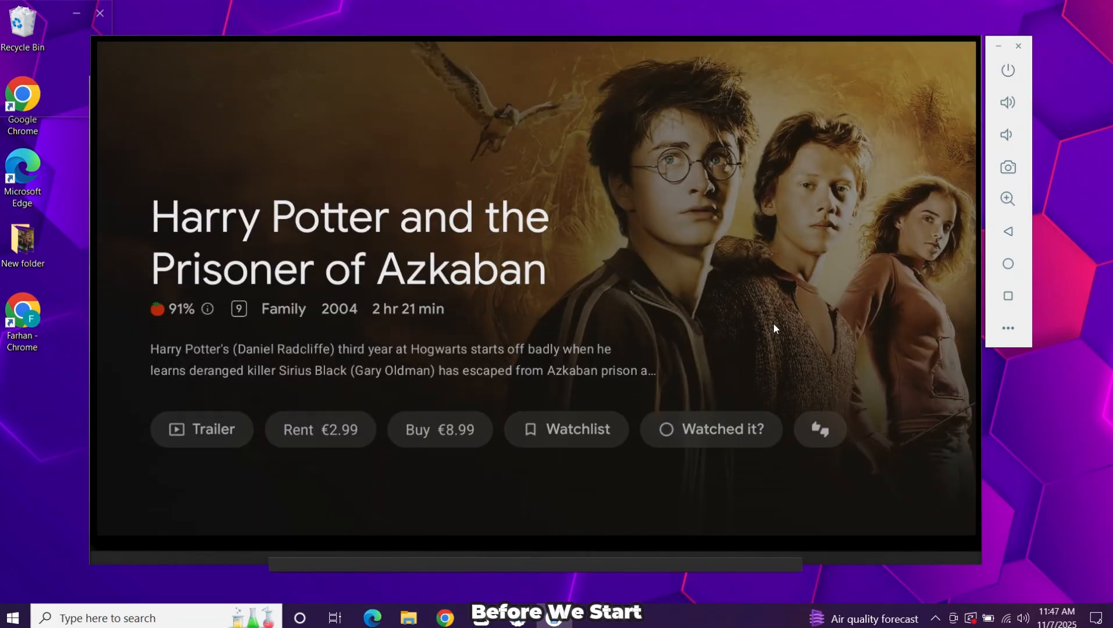
{"action": "scroll", "scroll_direction": "down", "scroll_amount": 3}
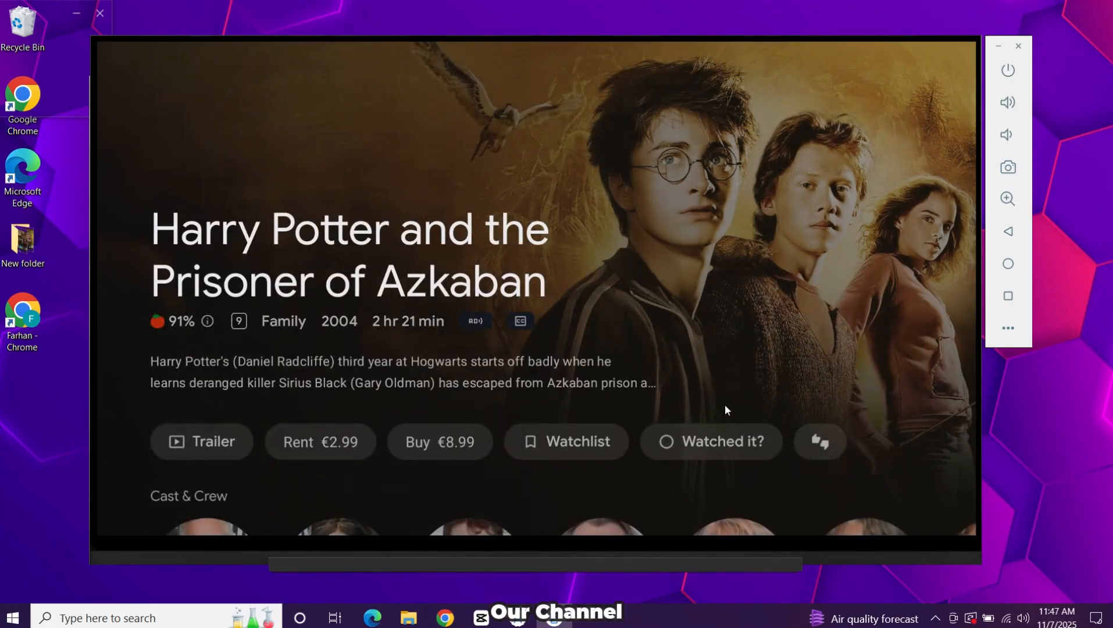
{"action": "scroll", "scroll_direction": "down", "scroll_amount": 3}
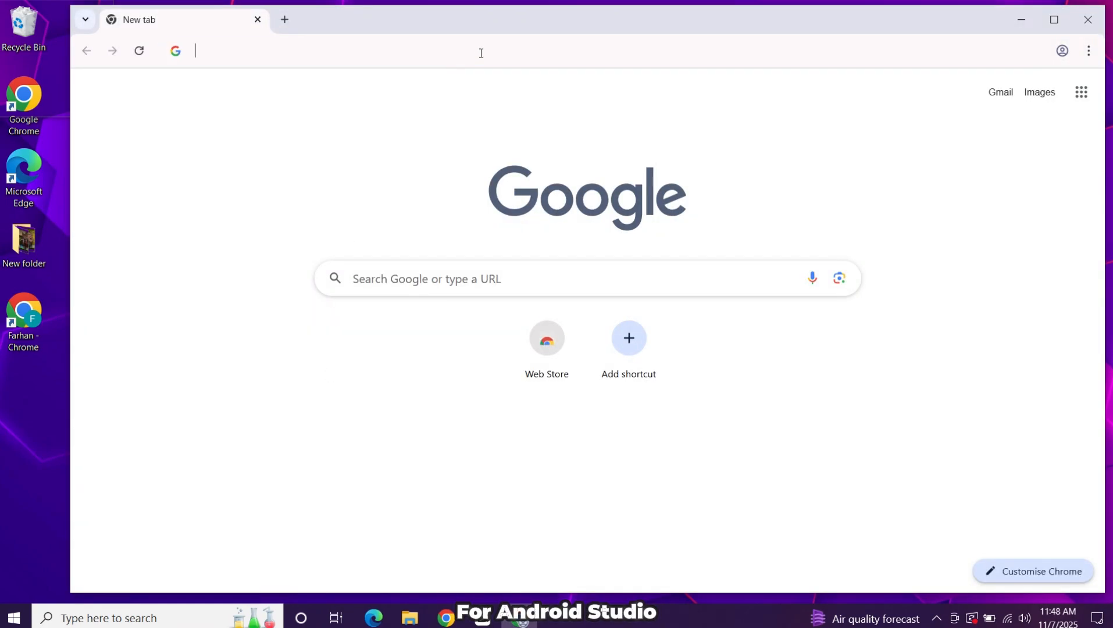
Step: Search Google for 'android studio' and open the Android Studio download result on developer.android.com
{"action": "type", "text": "android studio"}
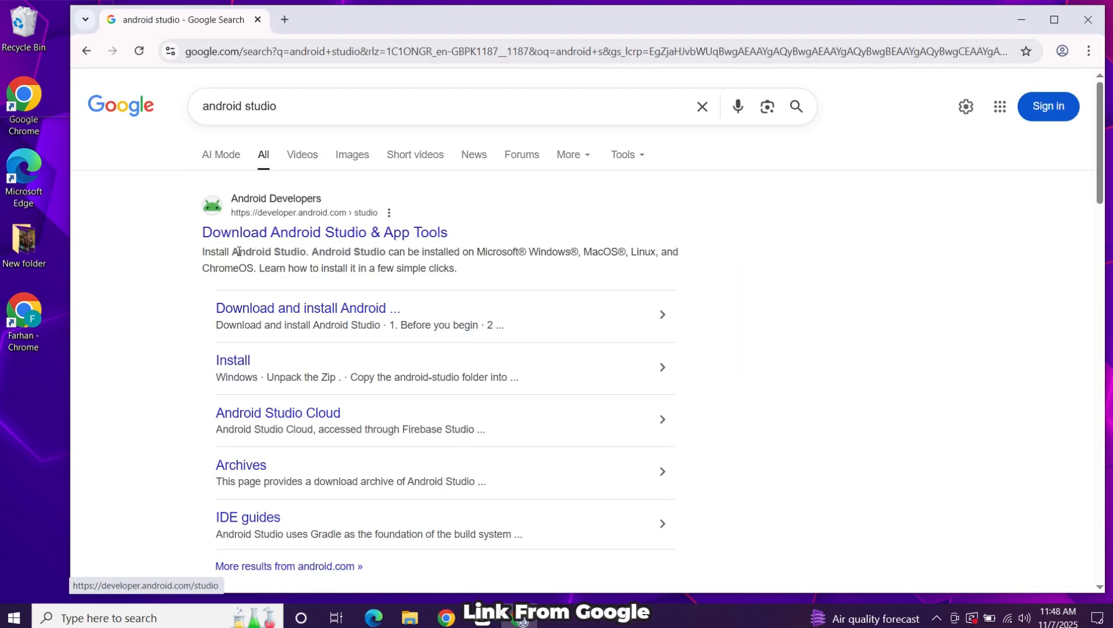
{"action": "left_click", "coordinate": [325, 232]}
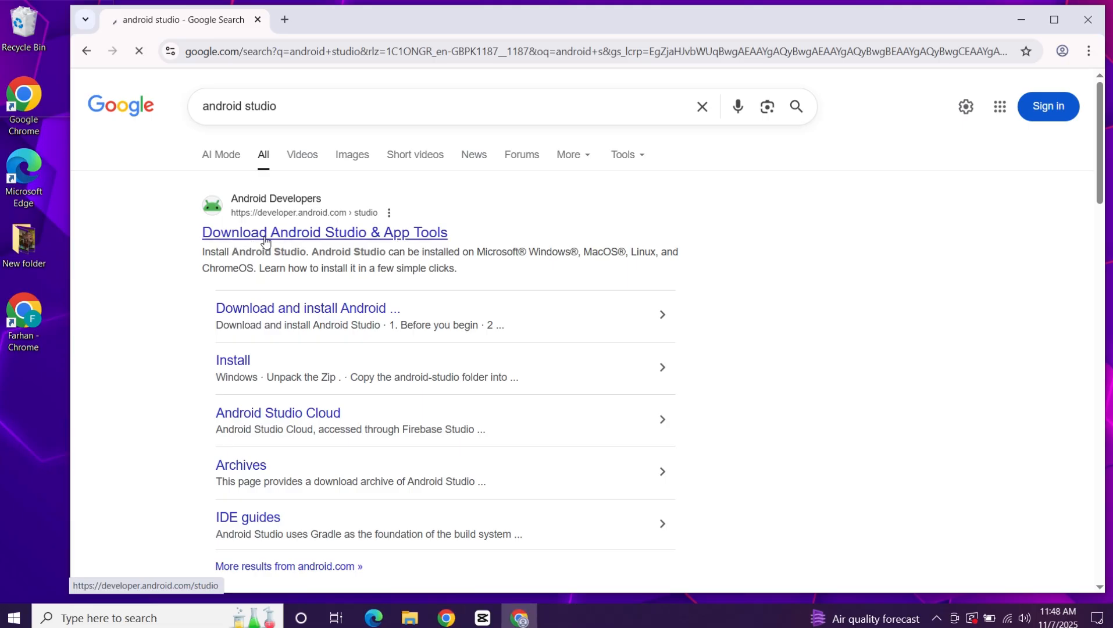
{"action": "left_click", "coordinate": [323, 233]}
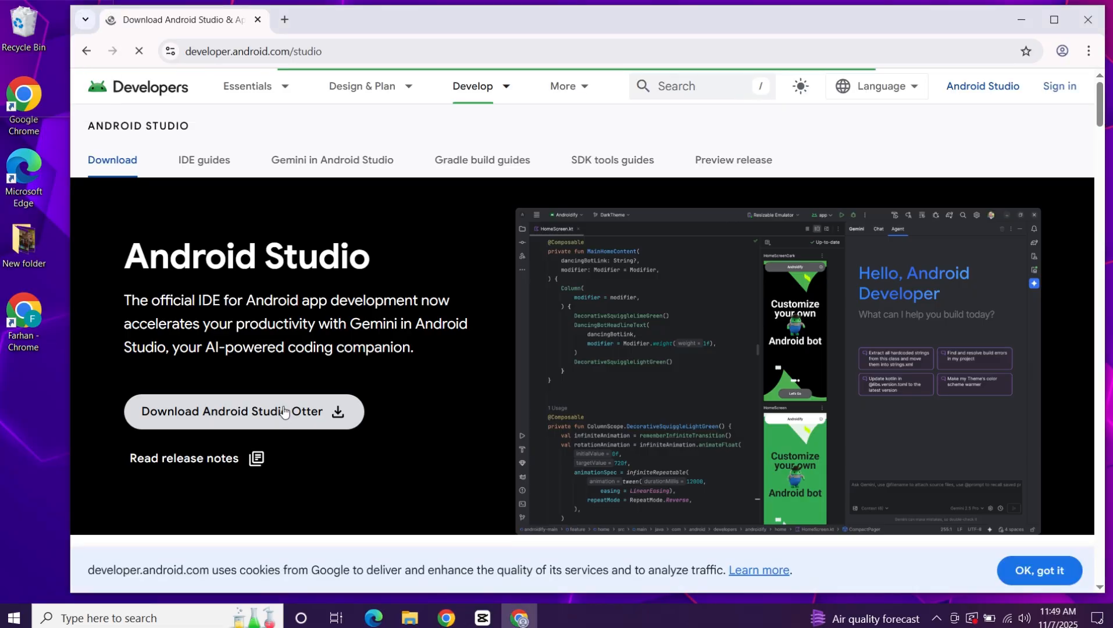
Step: Download the Android Studio Otter Windows installer after accepting the terms, then minimize Chrome
{"action": "left_click", "coordinate": [242, 412]}
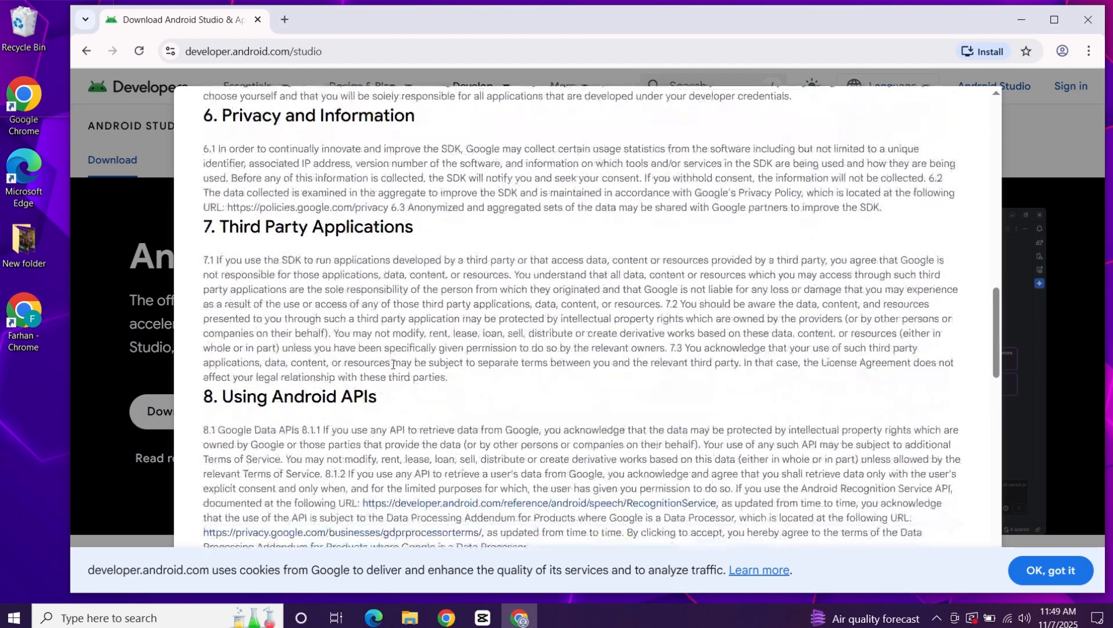
{"action": "scroll", "scroll_direction": "down", "scroll_amount": 3}
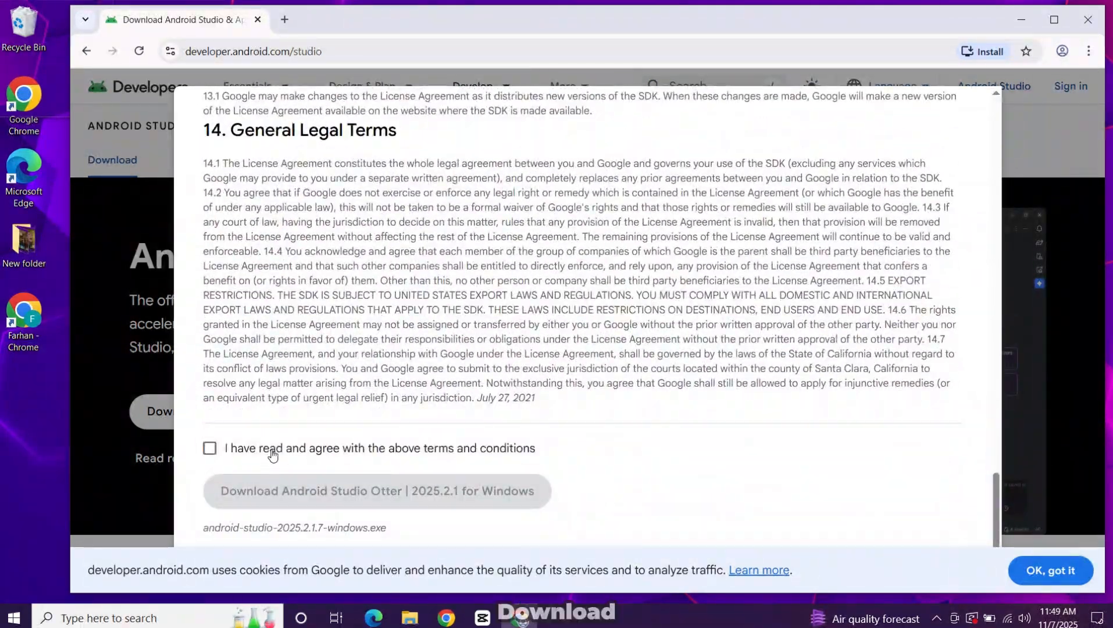
{"action": "left_click", "coordinate": [209, 448]}
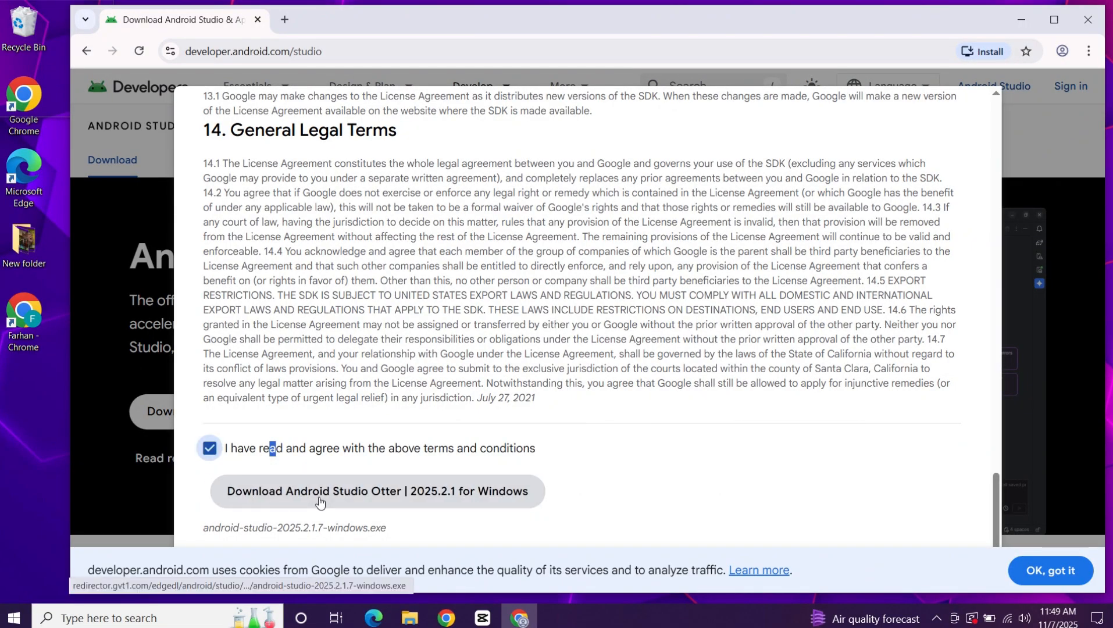
{"action": "left_click", "coordinate": [376, 490]}
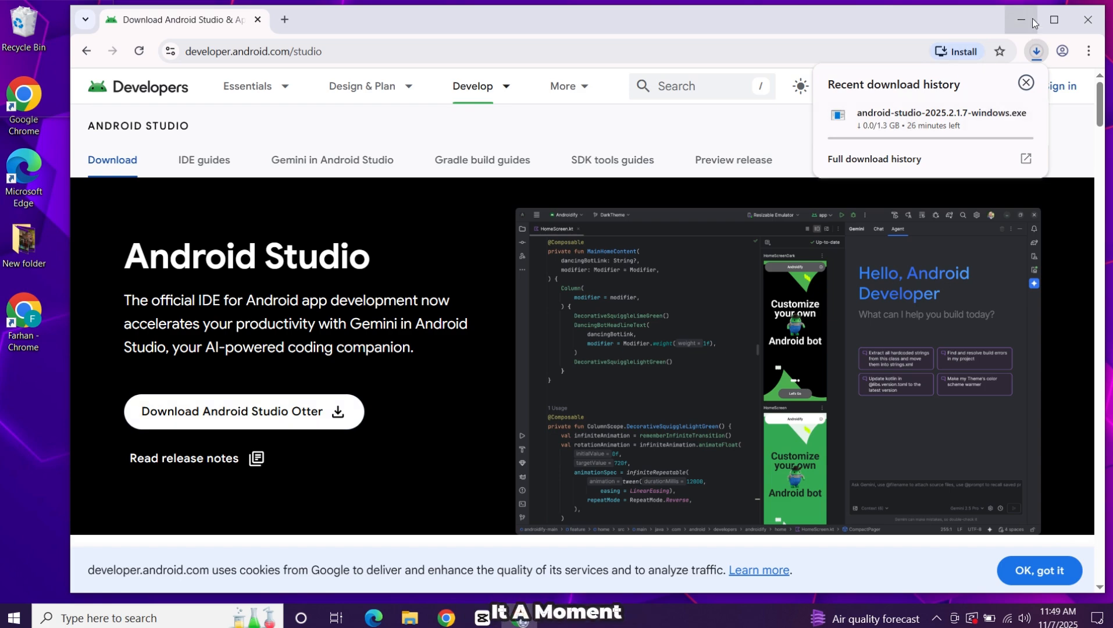
{"action": "left_click", "coordinate": [1018, 19]}
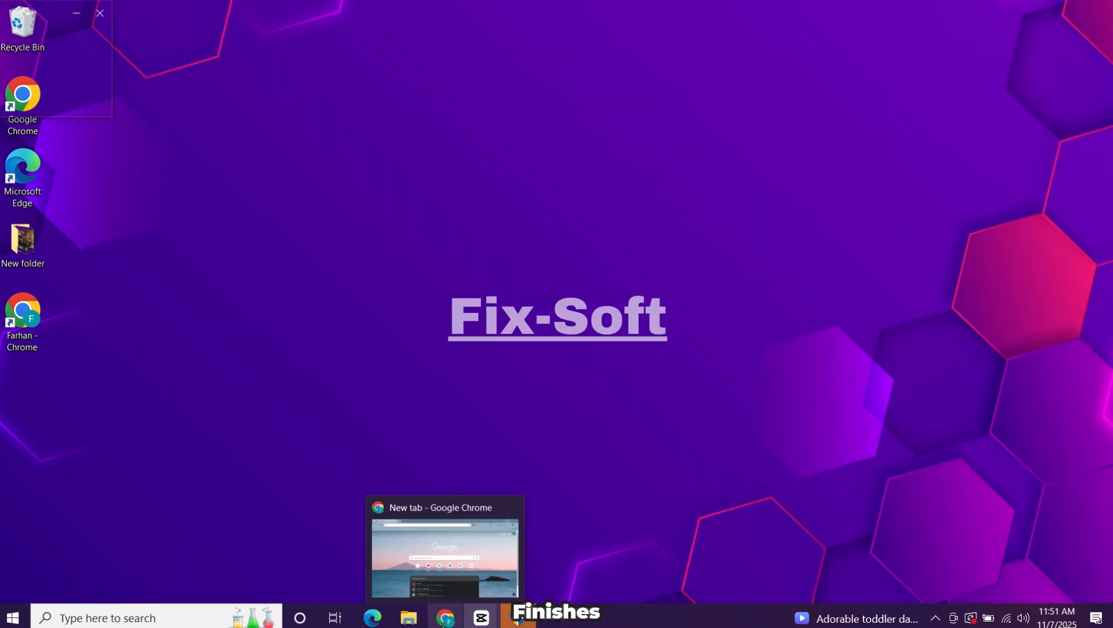
Step: Launch android-studio-2025.2.1.7-windows.exe from New Volume (E:) in File Explorer
{"action": "left_click", "coordinate": [408, 618]}
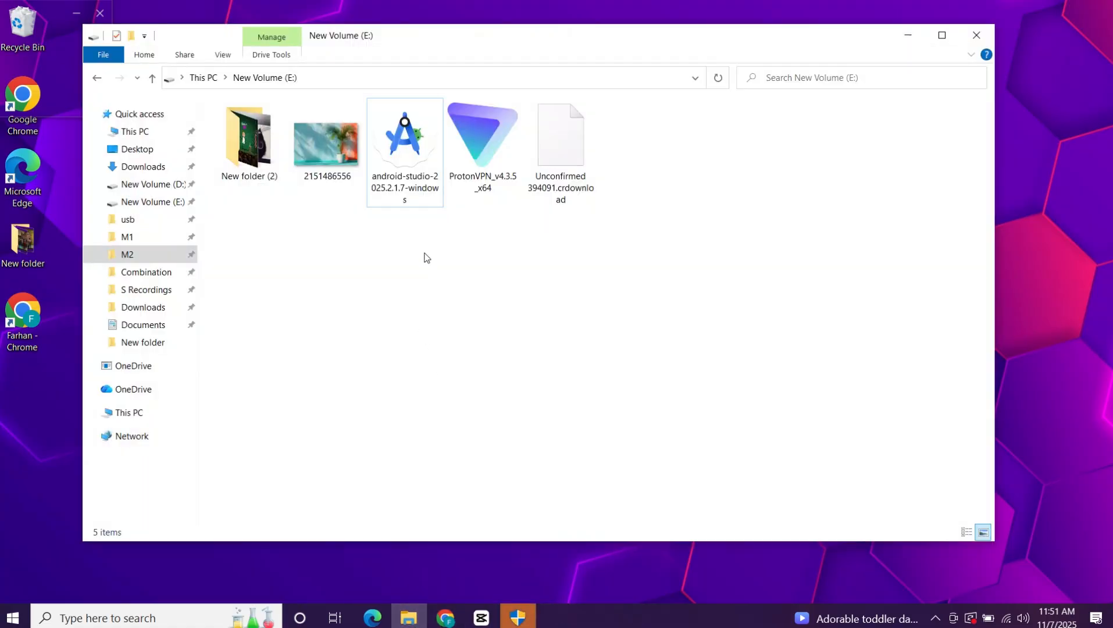
{"action": "left_click", "coordinate": [404, 135]}
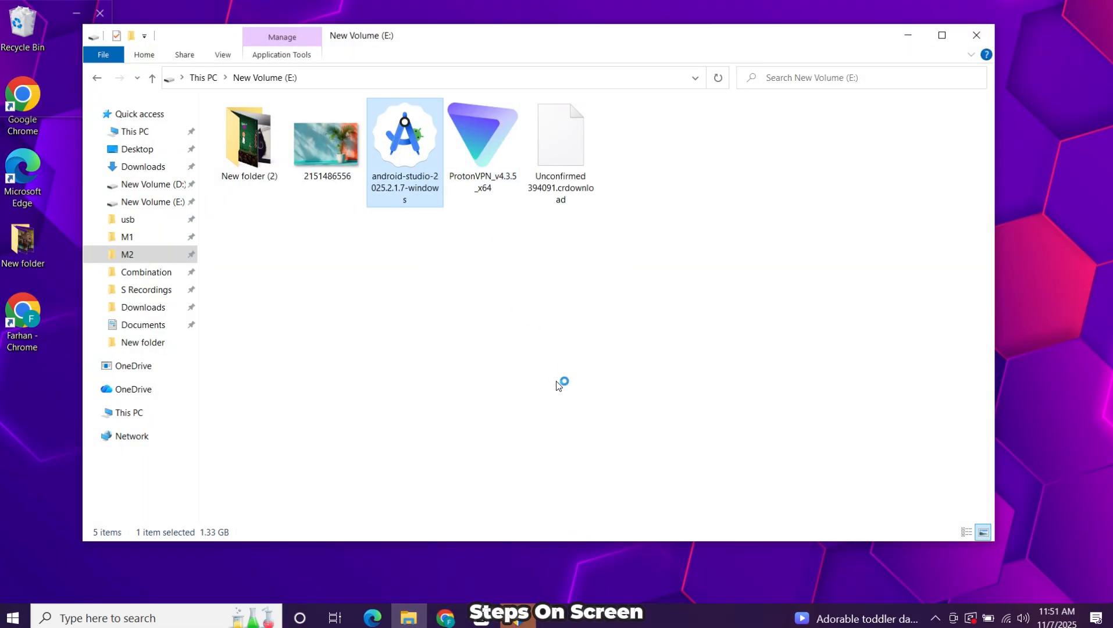
{"action": "double_click", "coordinate": [404, 134]}
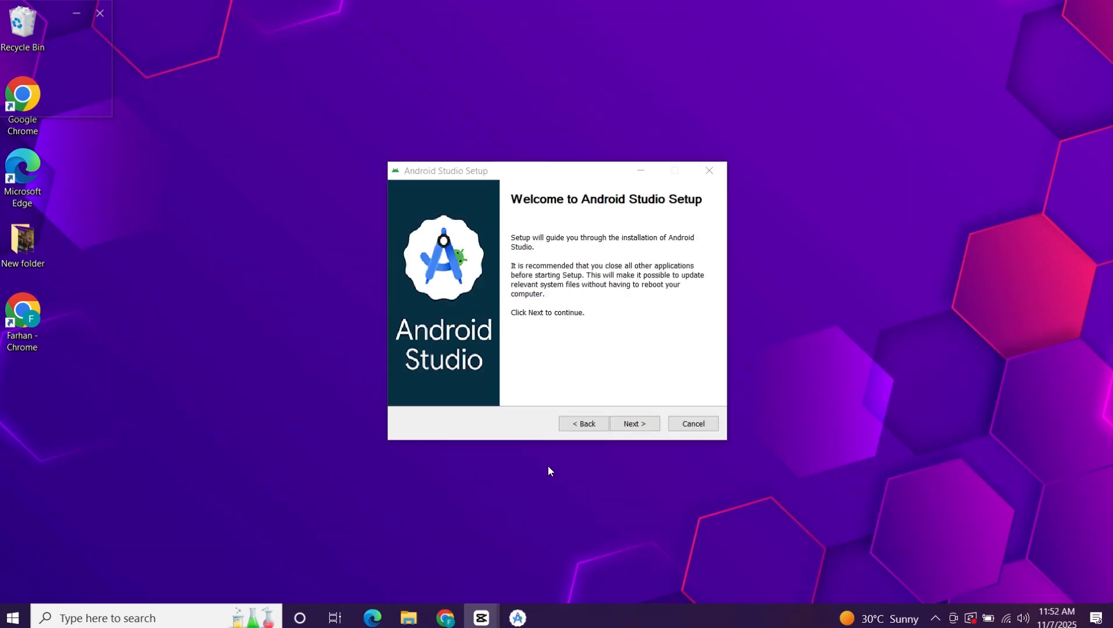
Step: Install Android Studio with the default components and install location
{"action": "left_click", "coordinate": [633, 424]}
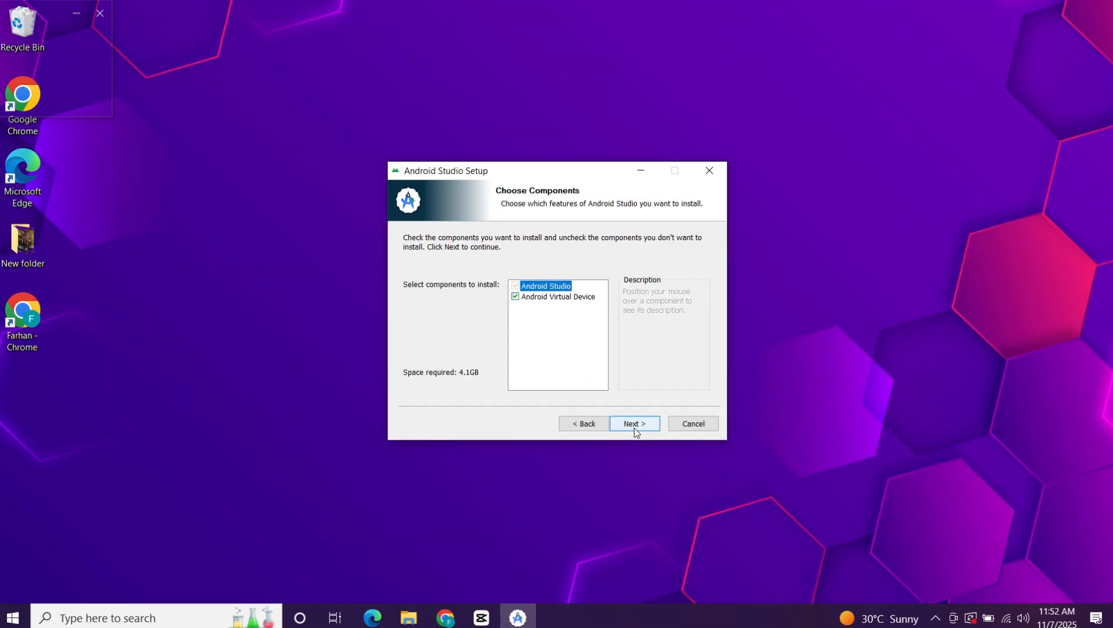
{"action": "left_click", "coordinate": [633, 423]}
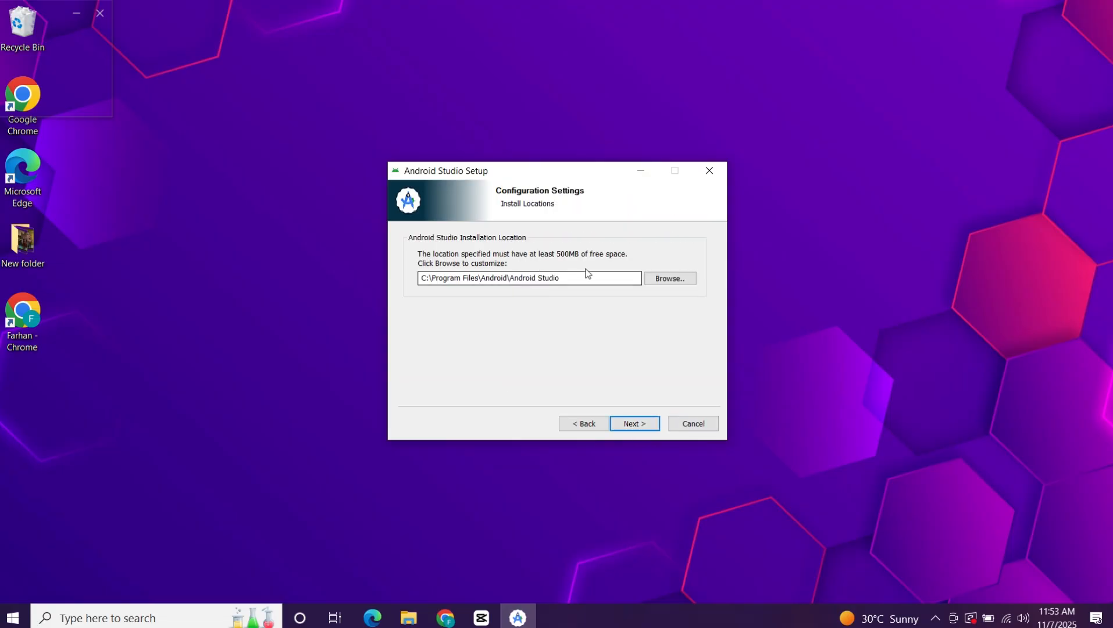
{"action": "left_click", "coordinate": [632, 423]}
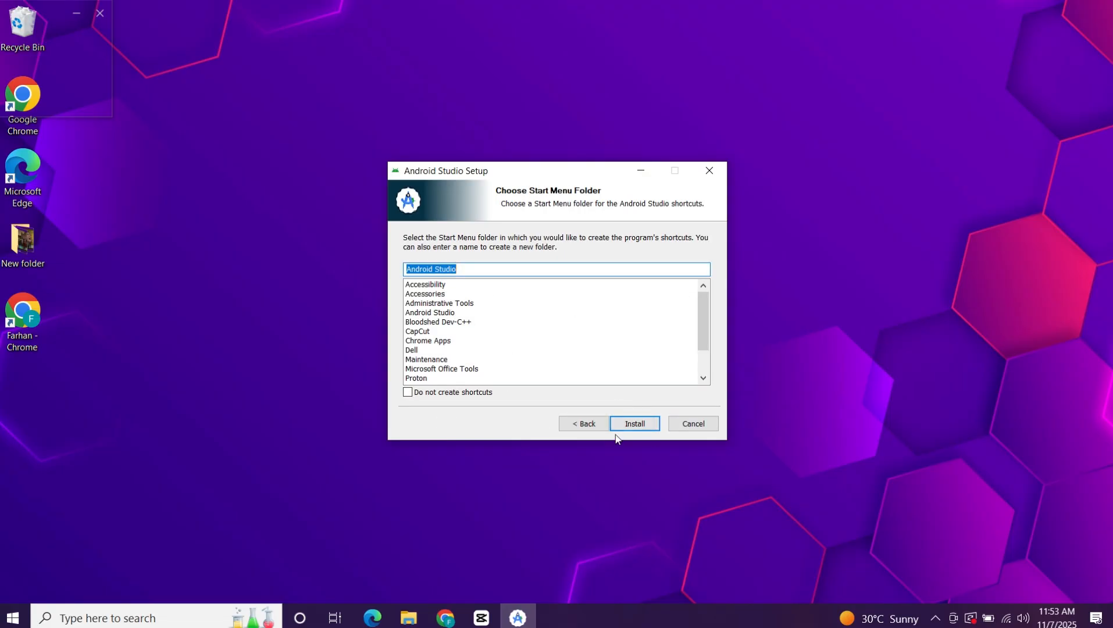
{"action": "left_click", "coordinate": [634, 423]}
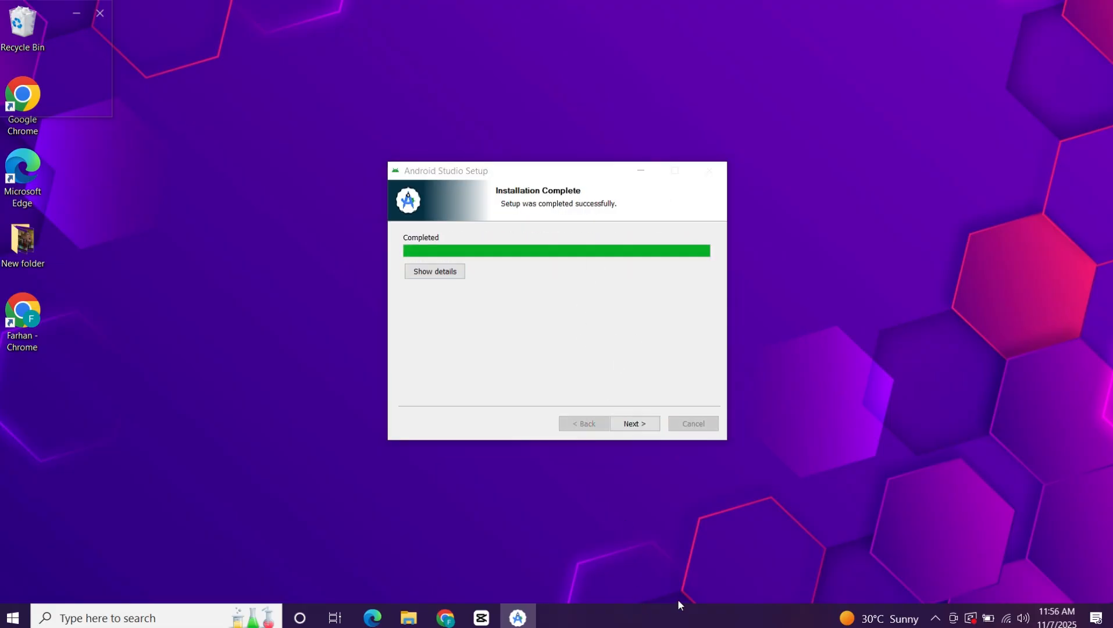
{"action": "left_click", "coordinate": [632, 423]}
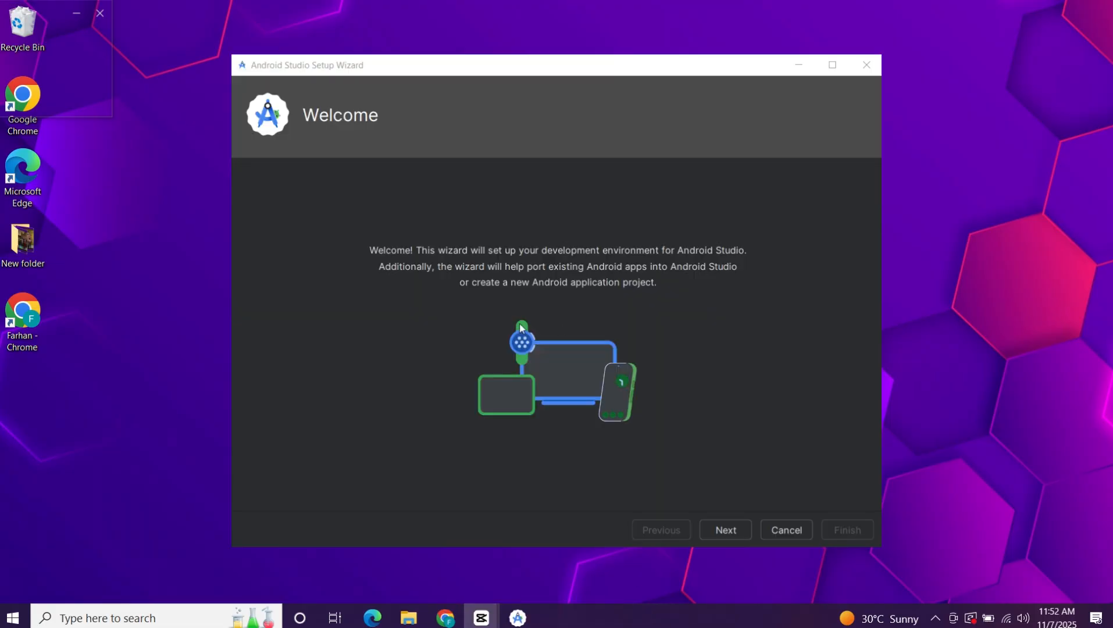
Step: Complete the setup wizard with Standard install type, accept the SDK licences, download components and finish
{"action": "left_click", "coordinate": [725, 529]}
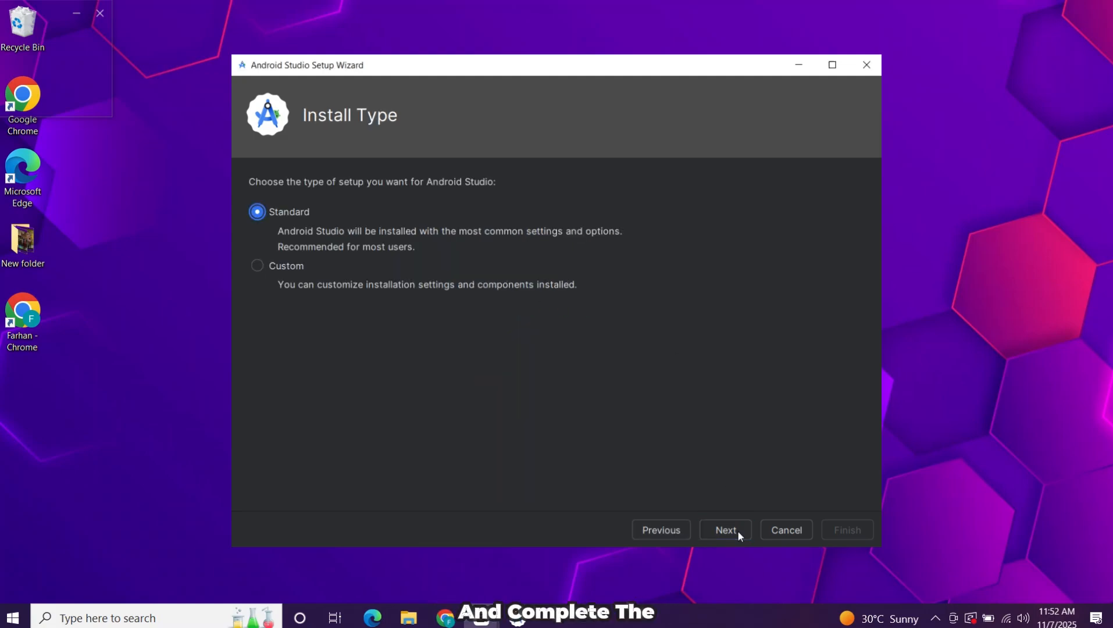
{"action": "left_click", "coordinate": [724, 529]}
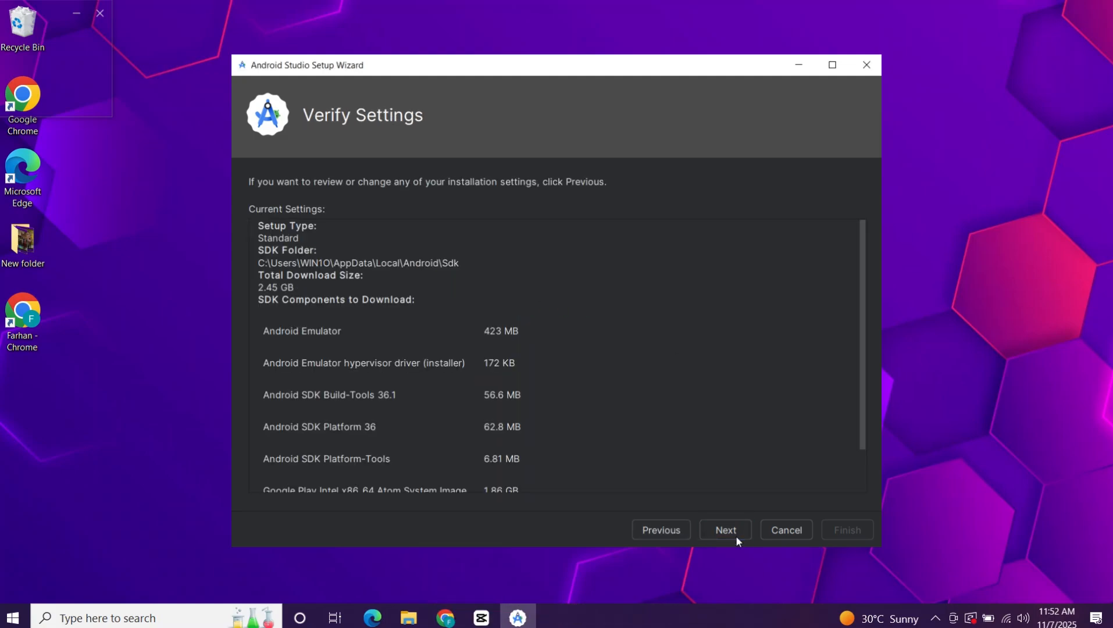
{"action": "left_click", "coordinate": [725, 529]}
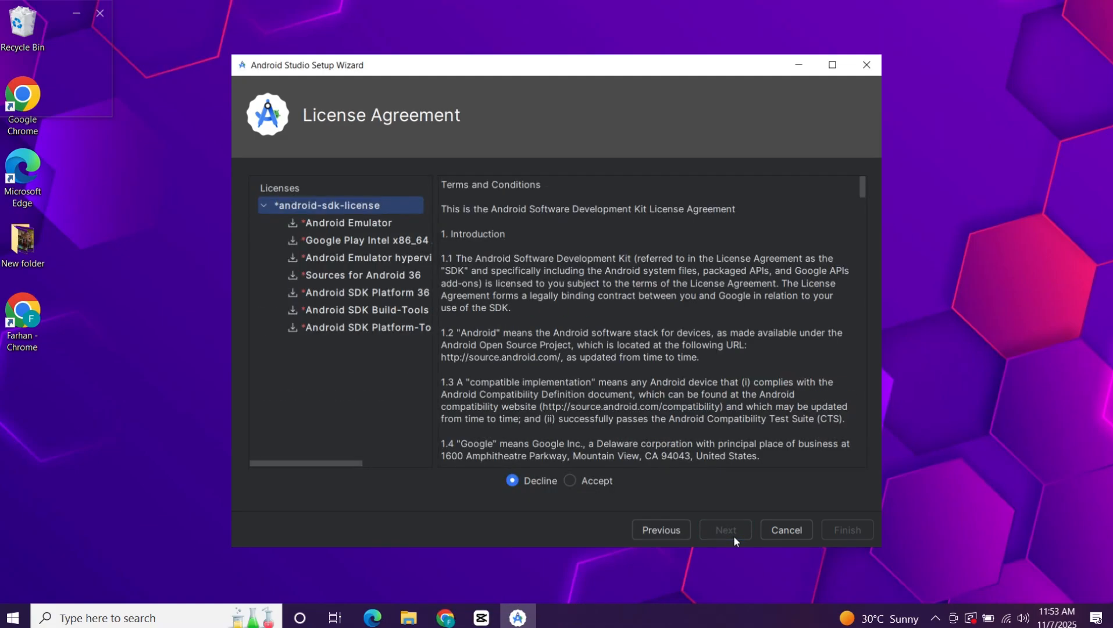
{"action": "left_click", "coordinate": [570, 480]}
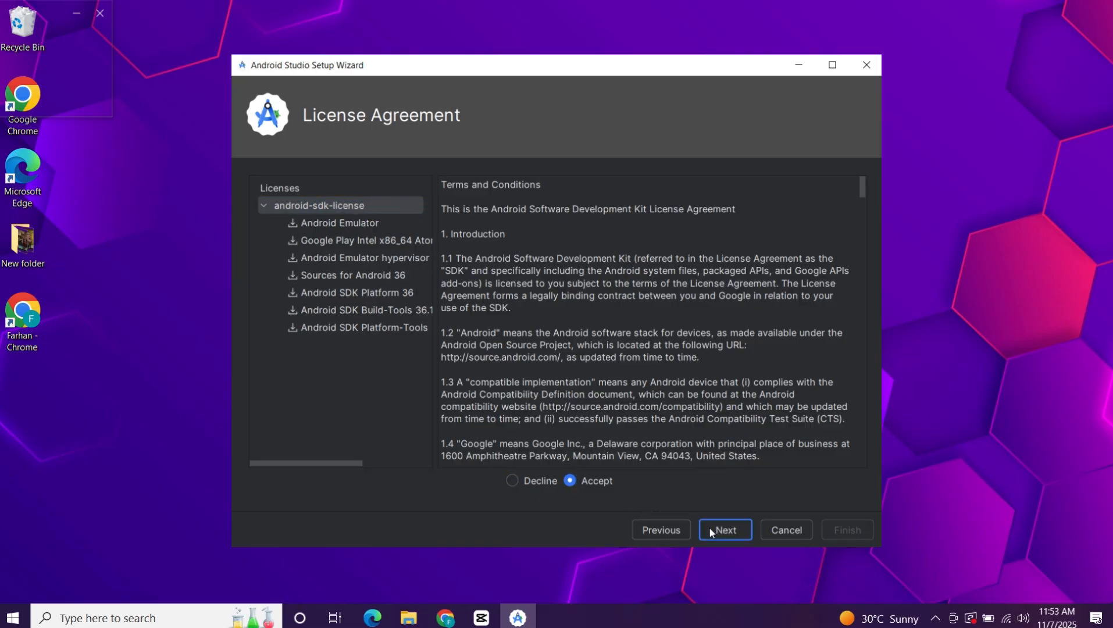
{"action": "left_click", "coordinate": [724, 529]}
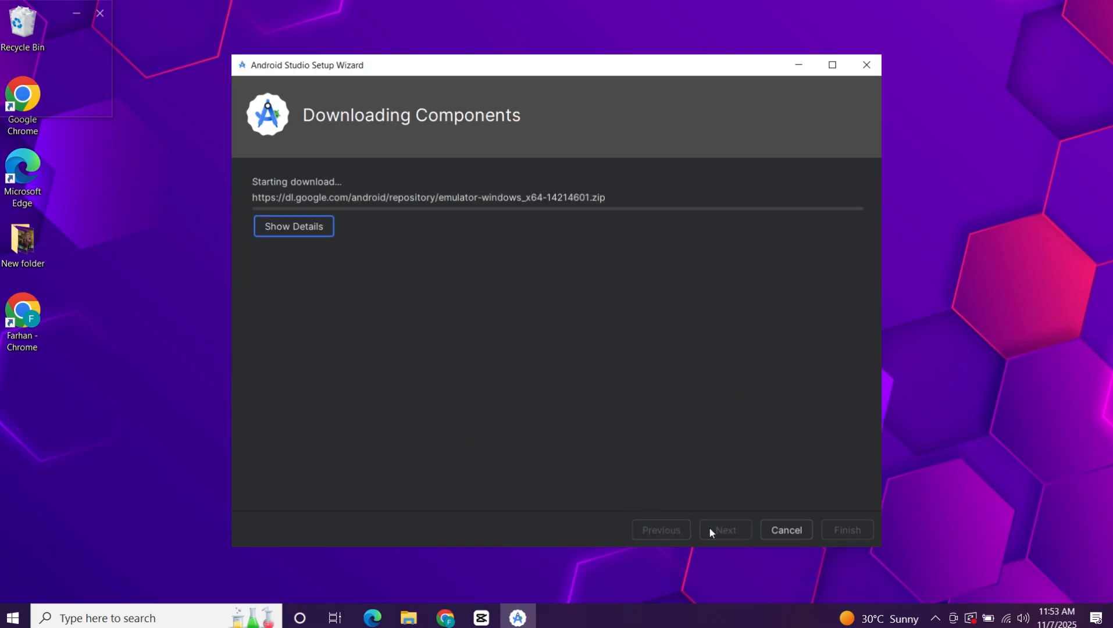
{"action": "mouse_move", "coordinate": [667, 416]}
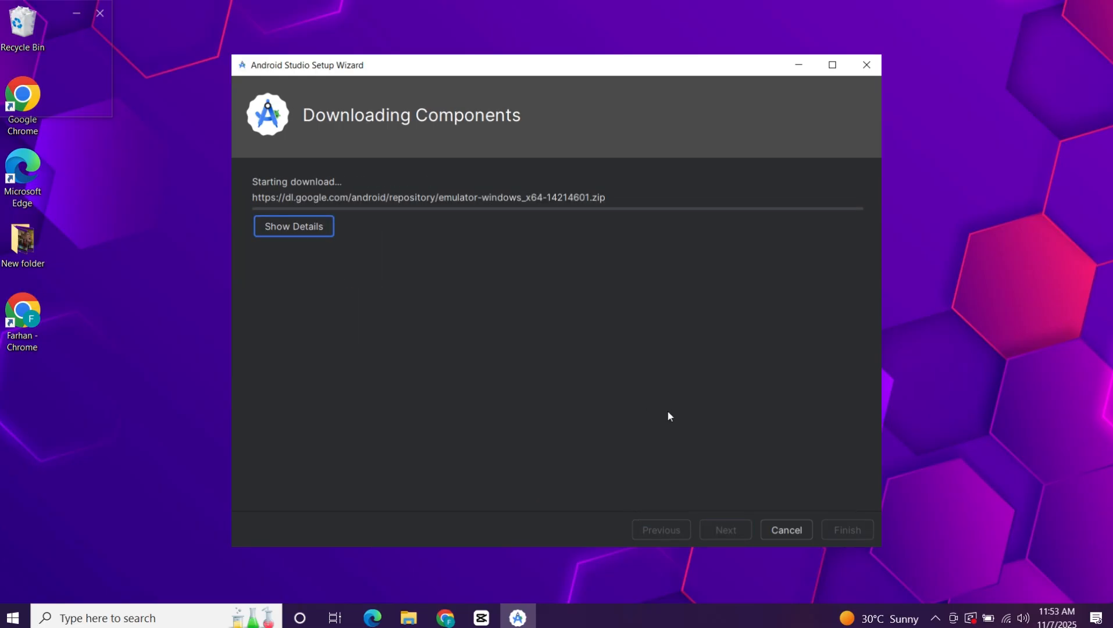
{"action": "left_click", "coordinate": [293, 226]}
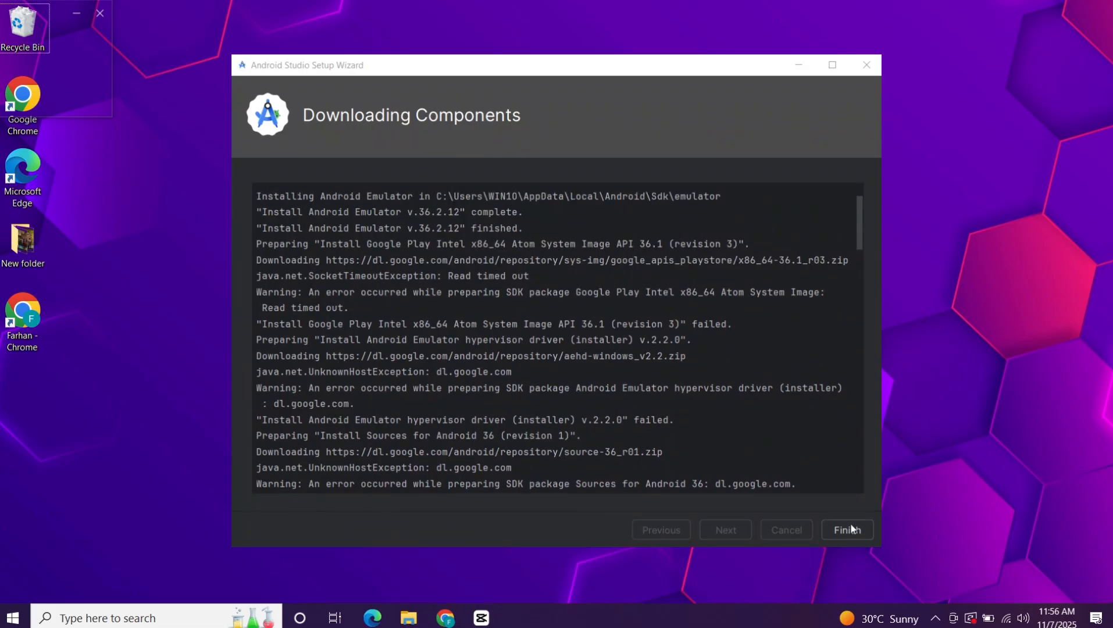
{"action": "left_click", "coordinate": [847, 530]}
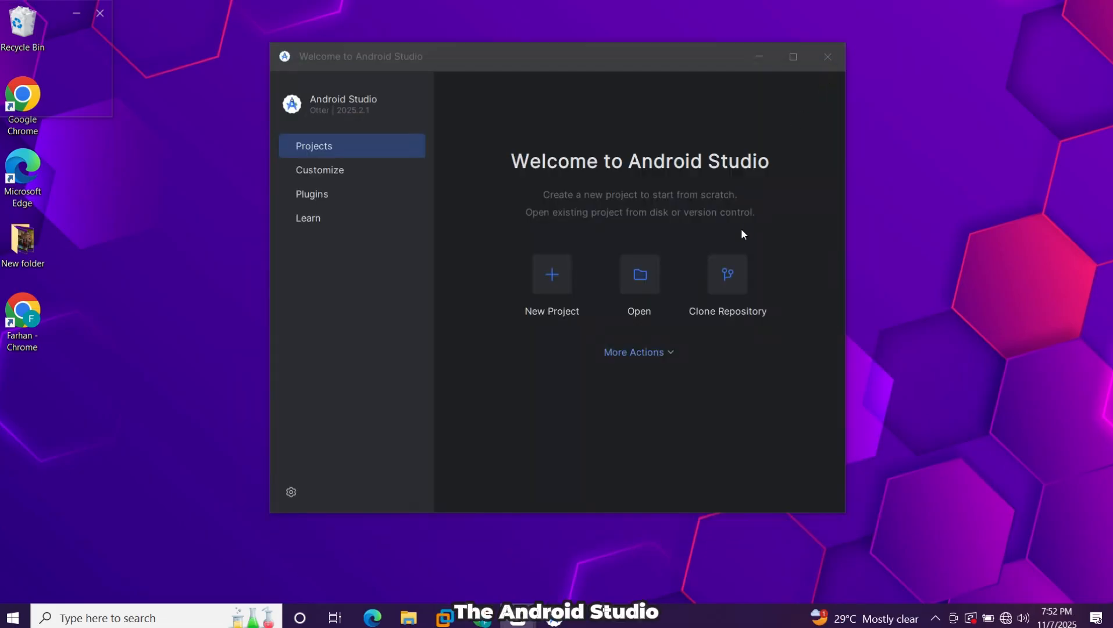
{"action": "mouse_move", "coordinate": [621, 469]}
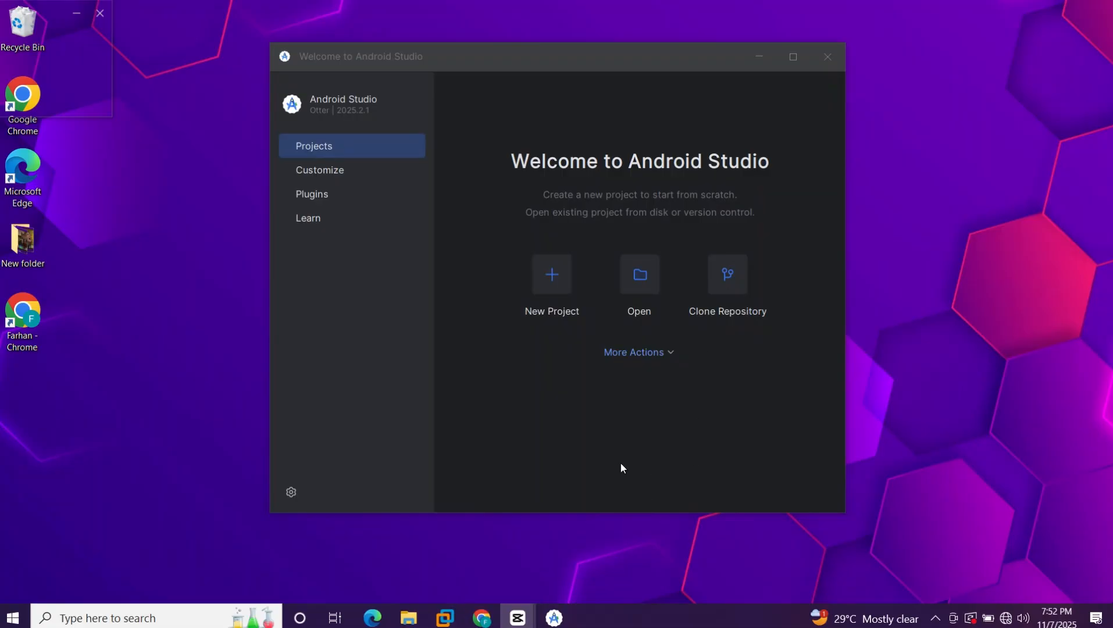
Step: Open the Virtual Device Manager from More Actions on the welcome screen
{"action": "left_click", "coordinate": [638, 353]}
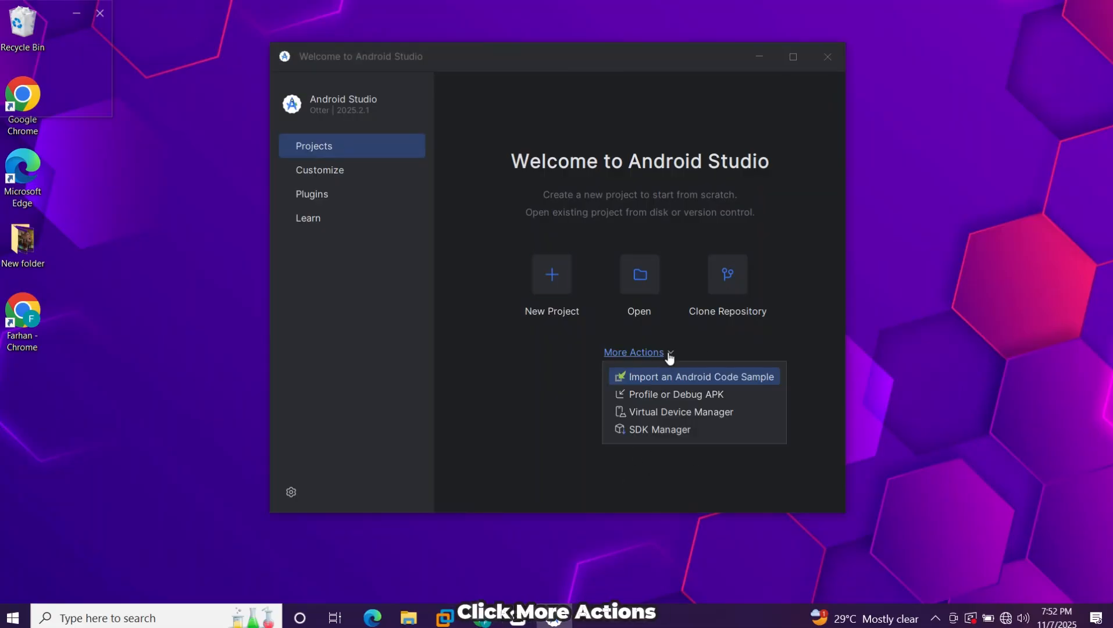
{"action": "mouse_move", "coordinate": [679, 412]}
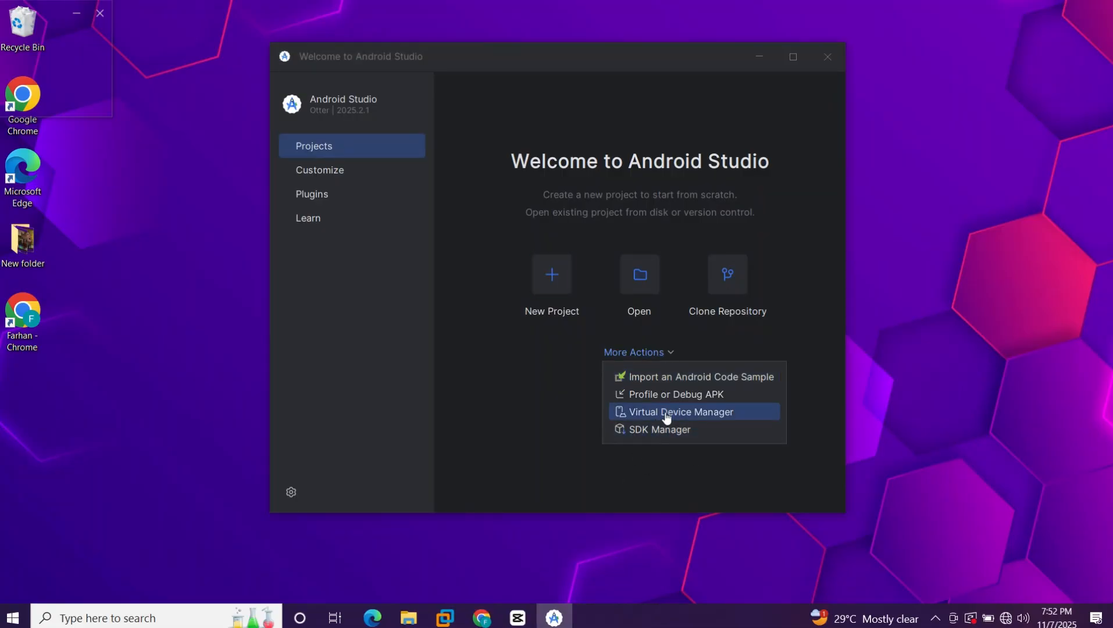
{"action": "left_click", "coordinate": [680, 411]}
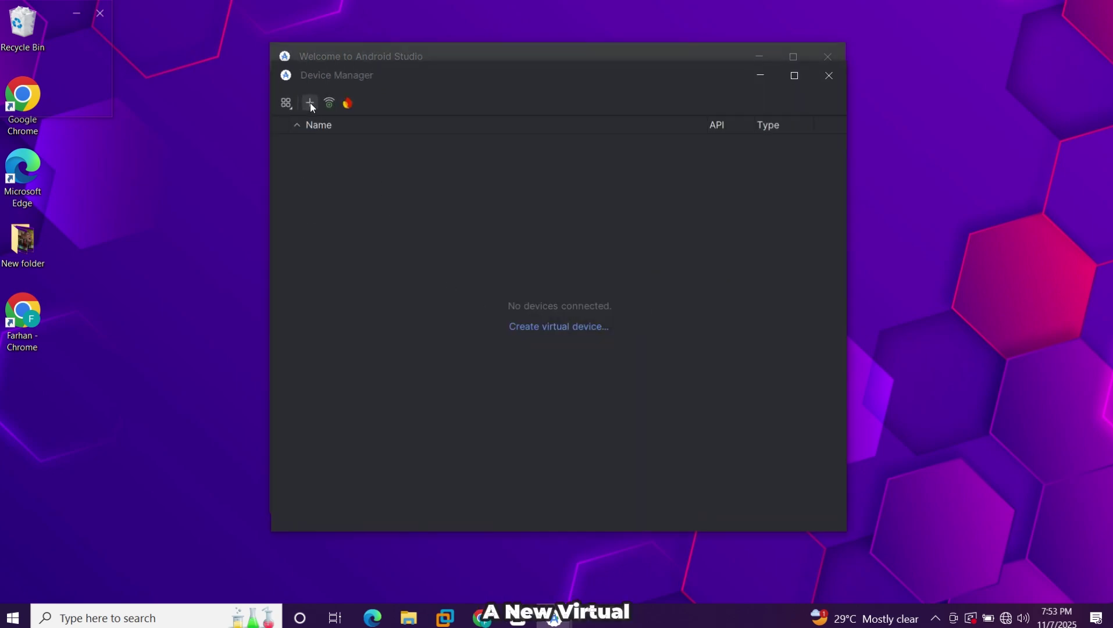
Step: Start a new virtual device with the TV Television (1080p) profile and continue to configuration
{"action": "left_click", "coordinate": [310, 103]}
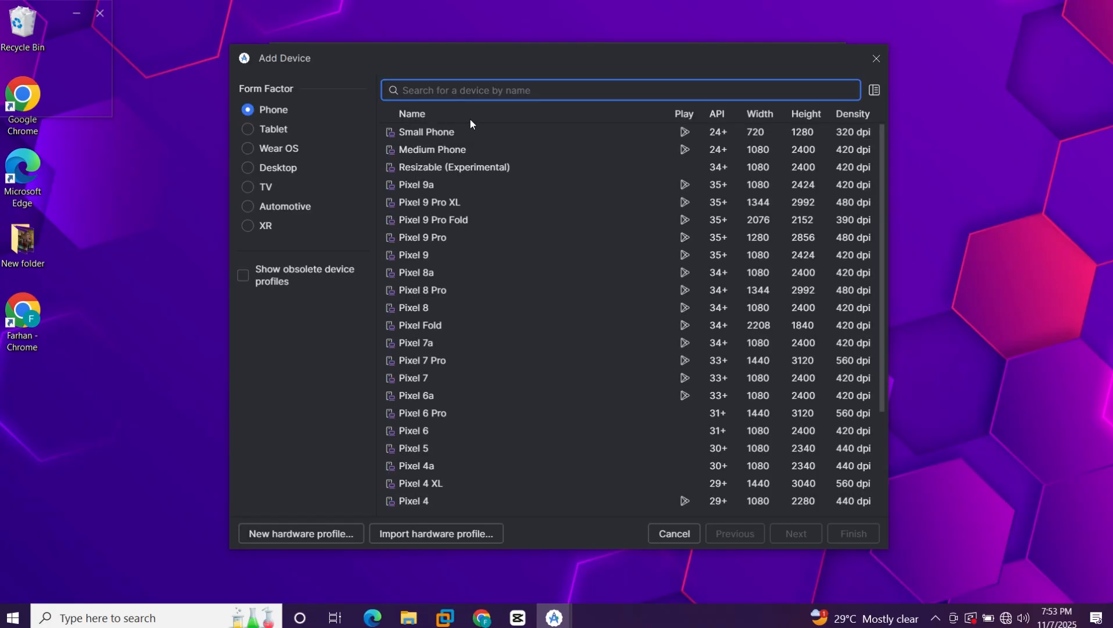
{"action": "mouse_move", "coordinate": [330, 181]}
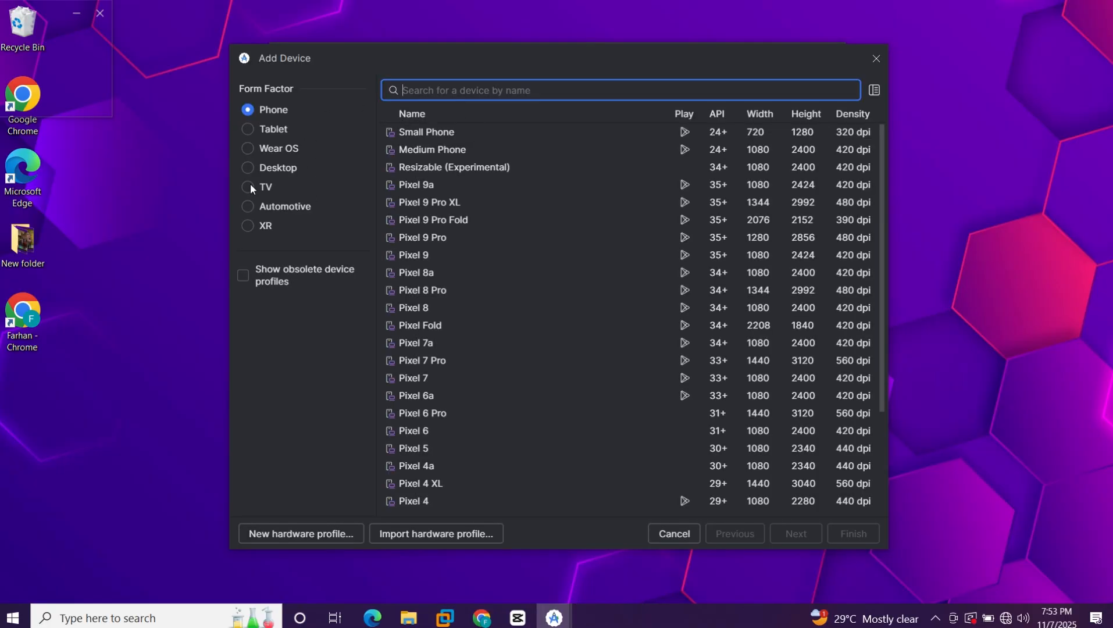
{"action": "left_click", "coordinate": [247, 186]}
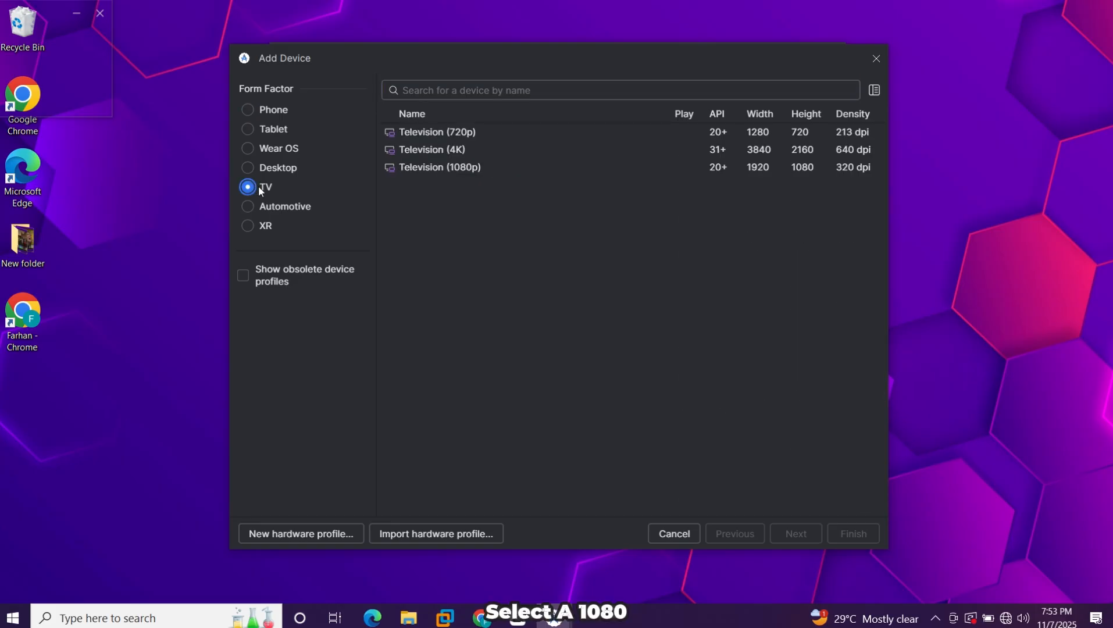
{"action": "left_click", "coordinate": [440, 166]}
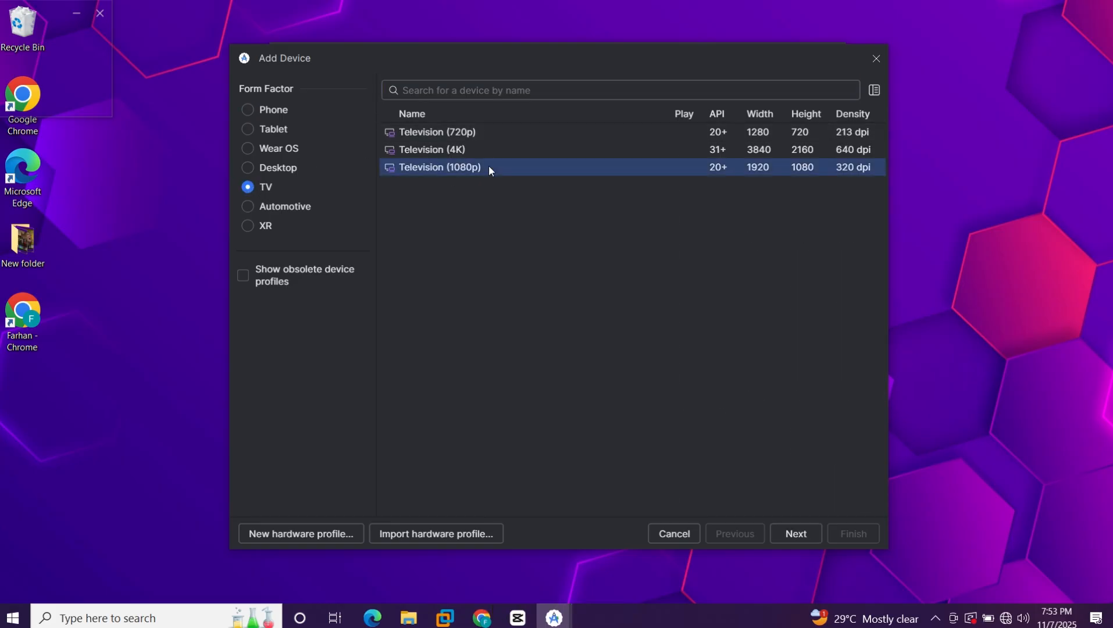
{"action": "mouse_move", "coordinate": [542, 178]}
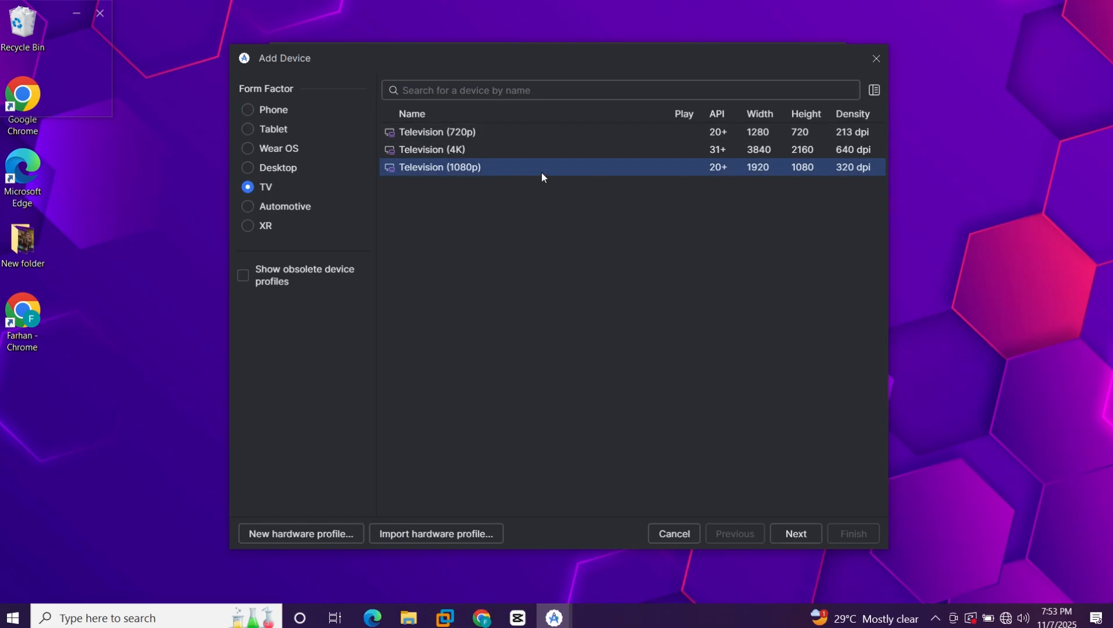
{"action": "left_click", "coordinate": [795, 533]}
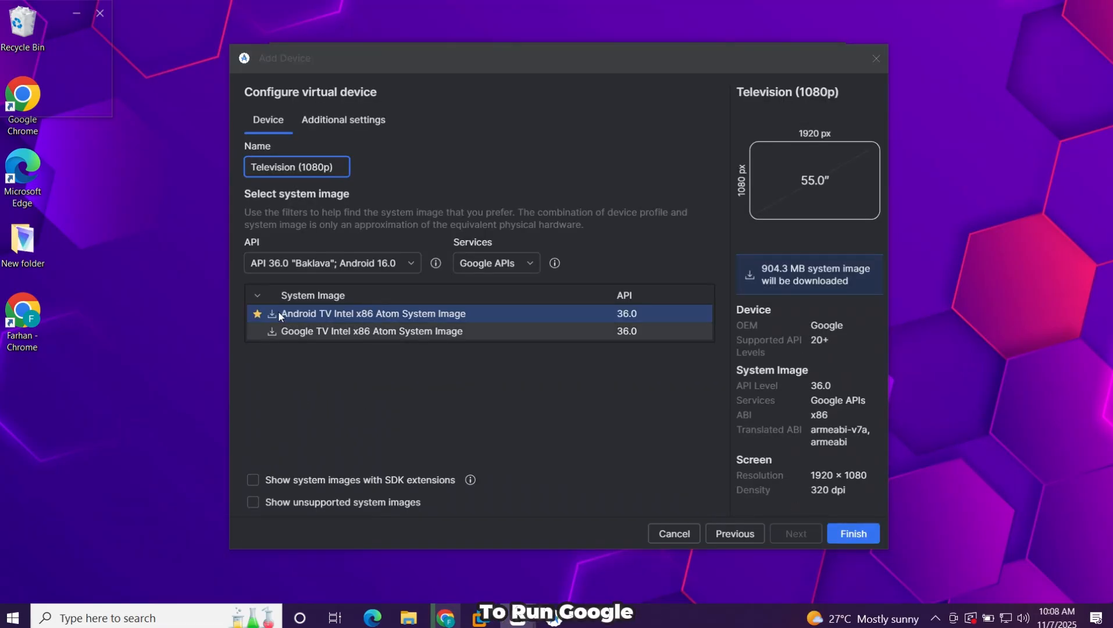
{"action": "mouse_move", "coordinate": [275, 345]}
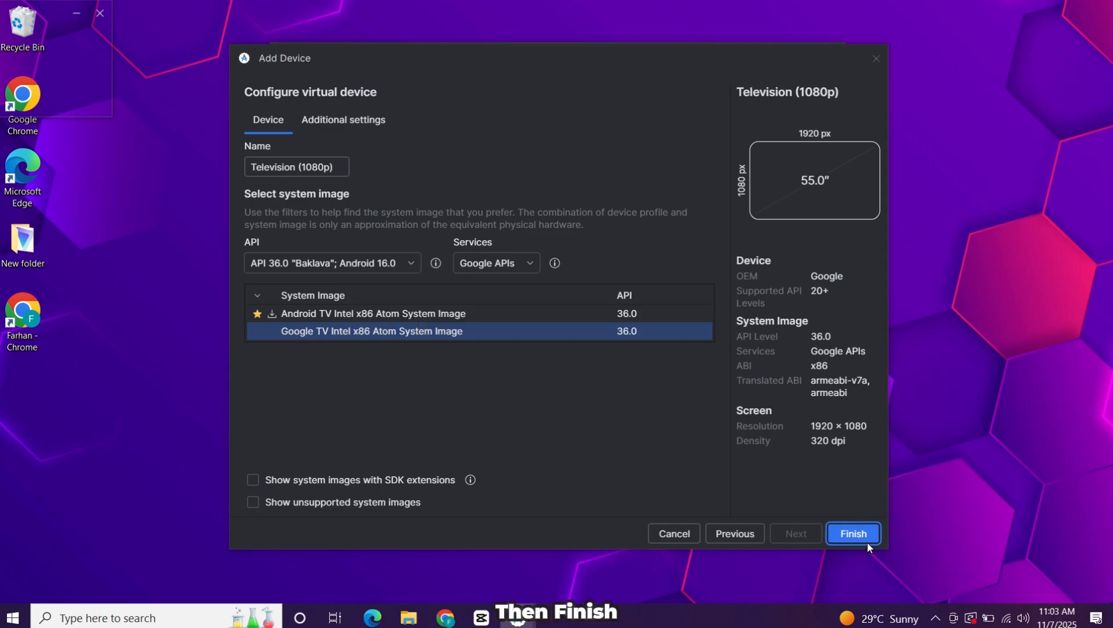
Step: Create the Television (1080p) device with the Google TV Intel x86 Atom system image
{"action": "left_click", "coordinate": [852, 533]}
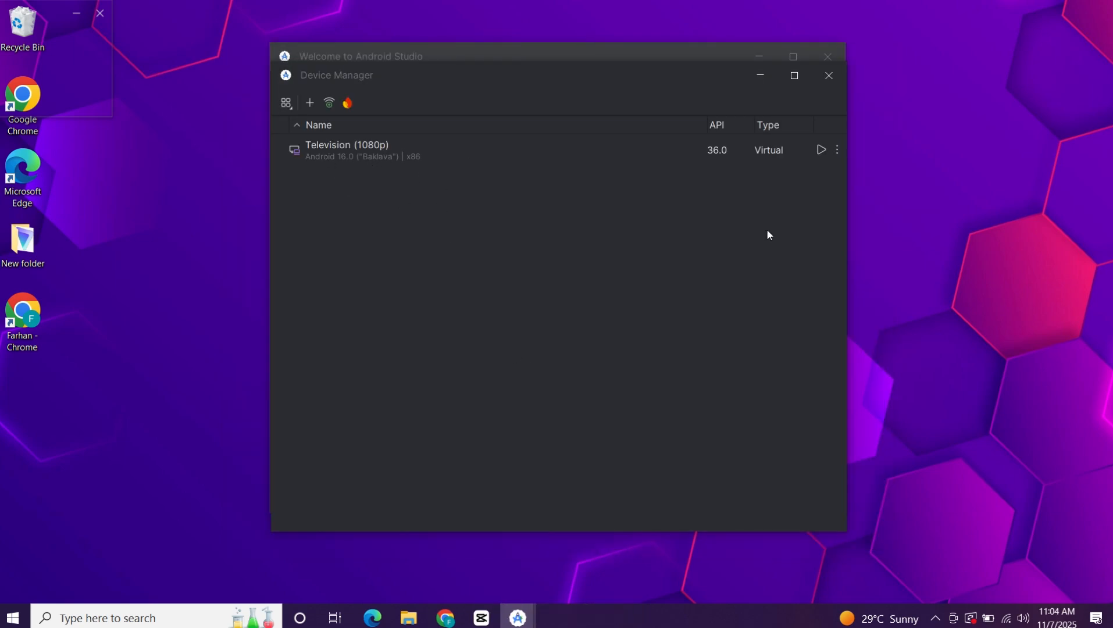
Step: Launch the Television (1080p) virtual device from Device Manager
{"action": "left_click", "coordinate": [821, 150]}
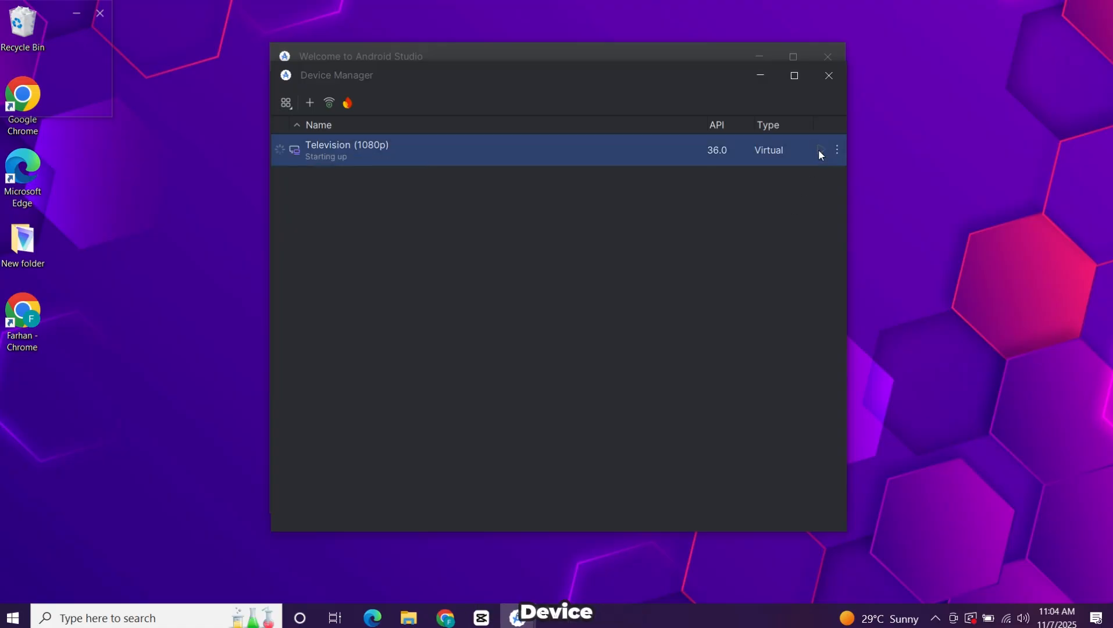
{"action": "mouse_move", "coordinate": [540, 385]}
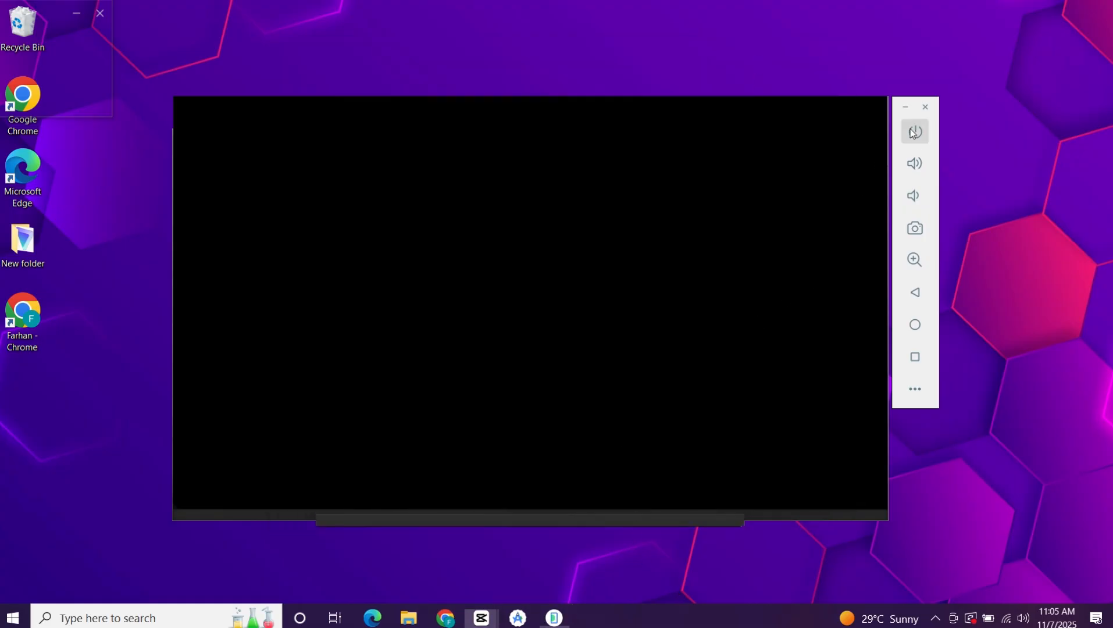
Step: Power on the virtual TV and let it boot to the Google TV home screen
{"action": "left_click", "coordinate": [915, 132]}
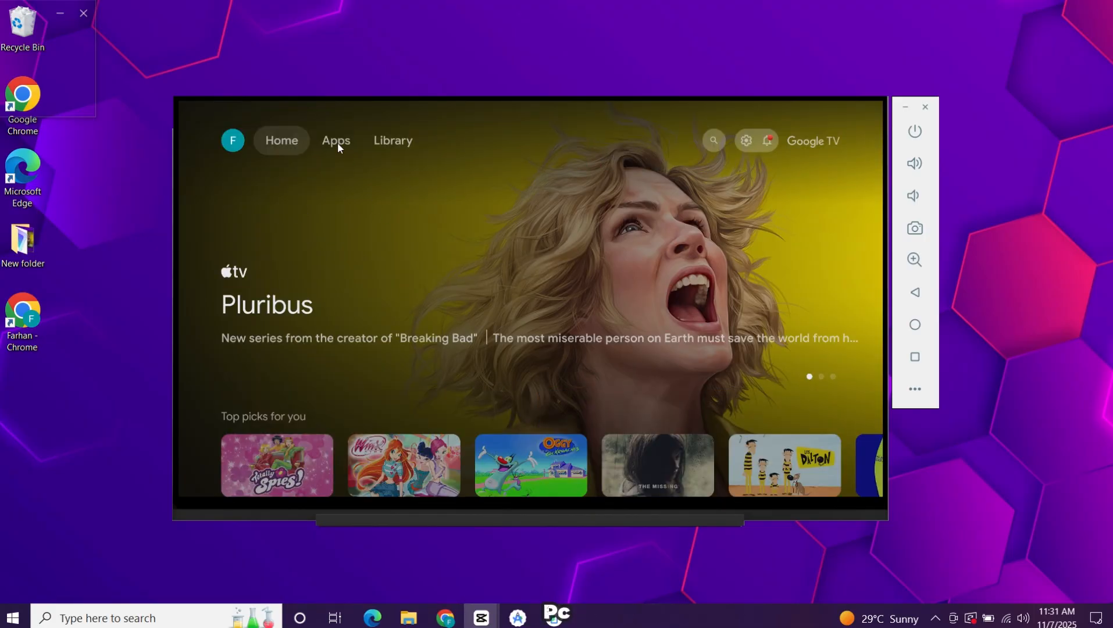
Step: Launch YouTube from the Your apps row of the Google TV Apps page
{"action": "left_click", "coordinate": [335, 139]}
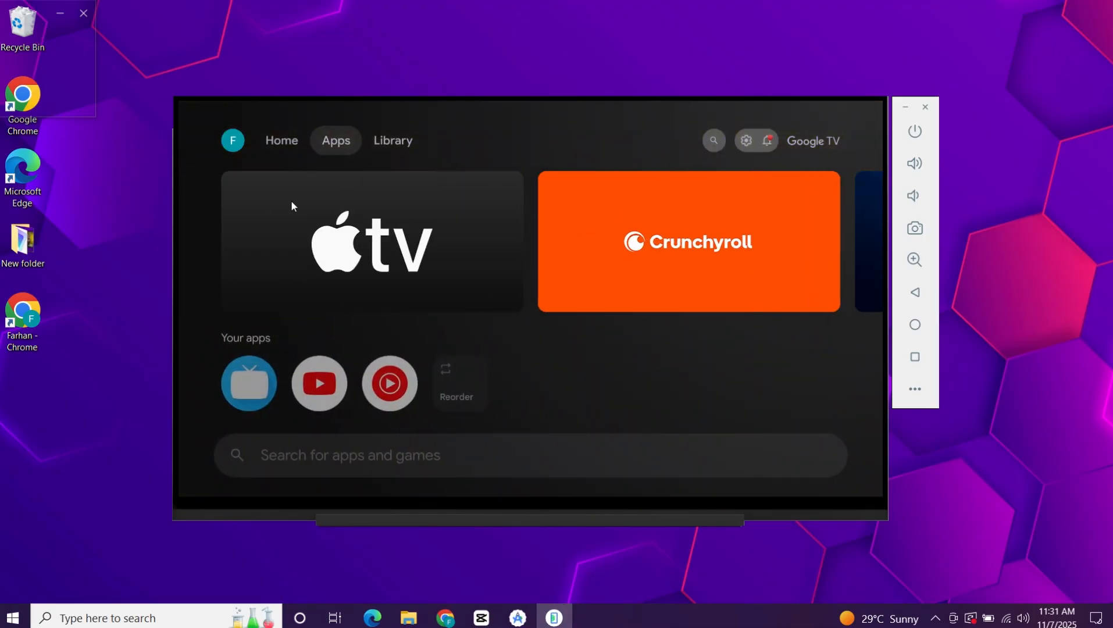
{"action": "mouse_move", "coordinate": [659, 287]}
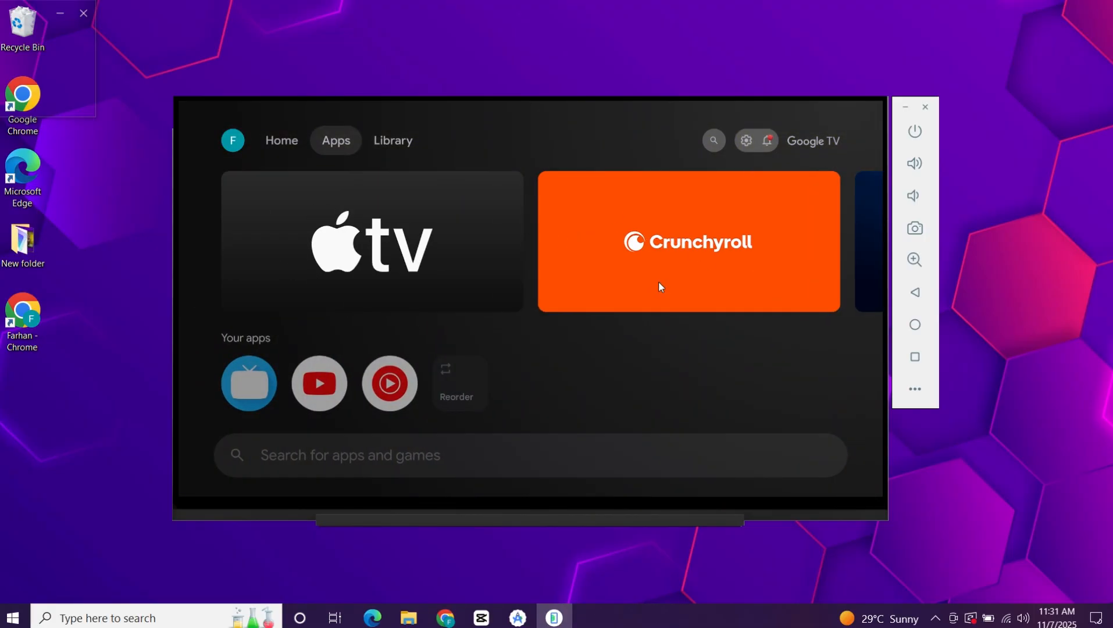
{"action": "left_click", "coordinate": [319, 383]}
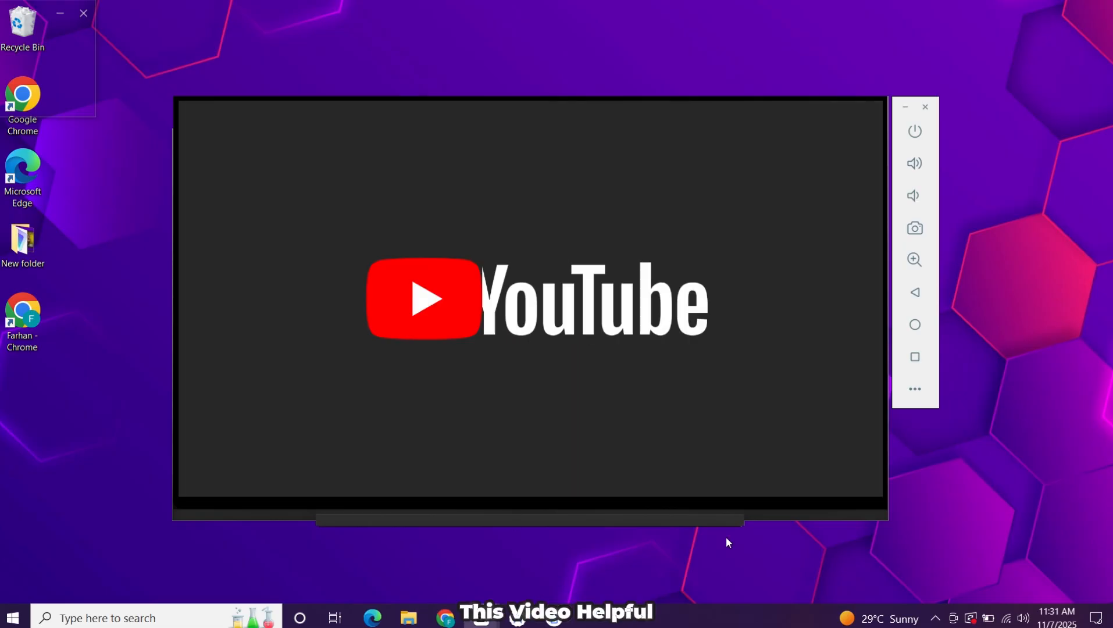